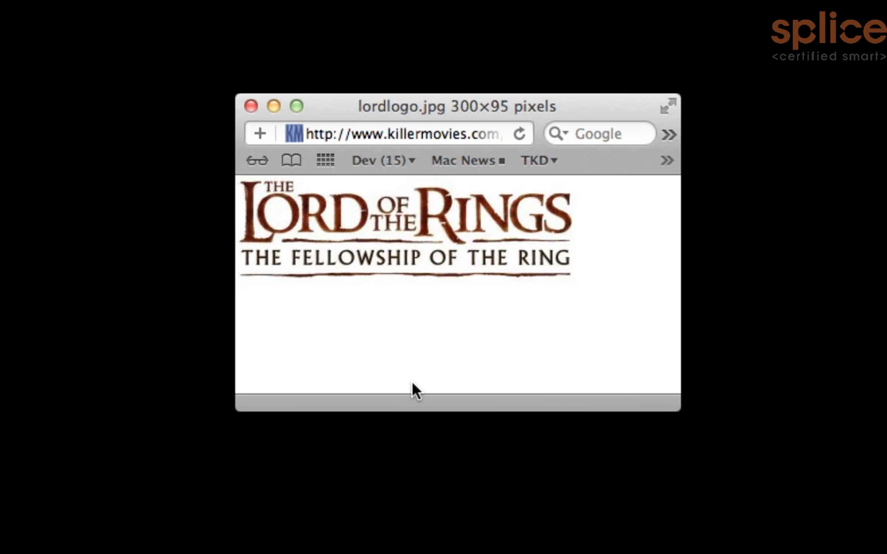
{"action": "mouse_move", "coordinate": [258, 268]}
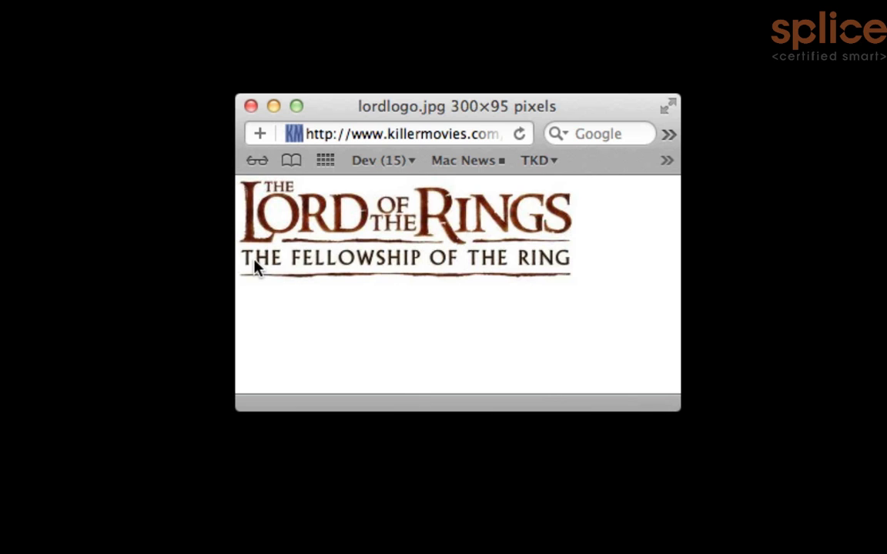
{"action": "mouse_move", "coordinate": [274, 224]}
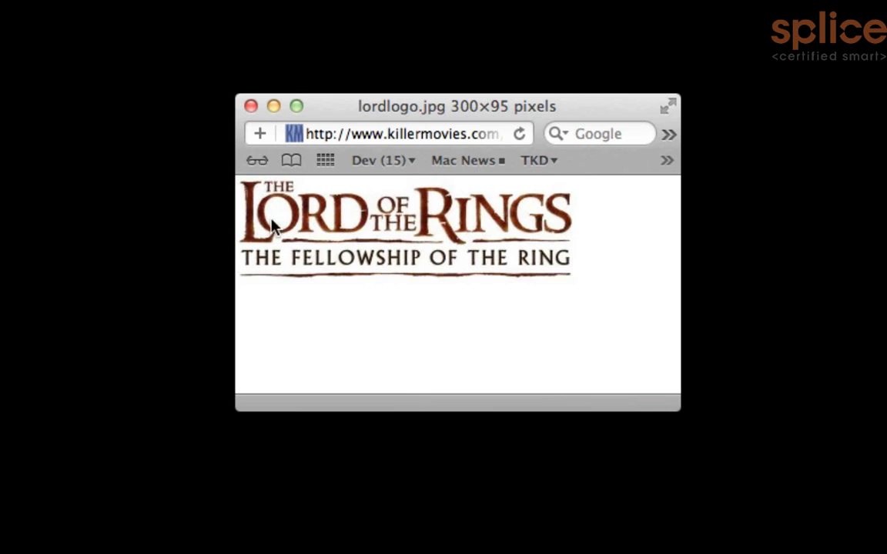
{"action": "mouse_move", "coordinate": [470, 224]}
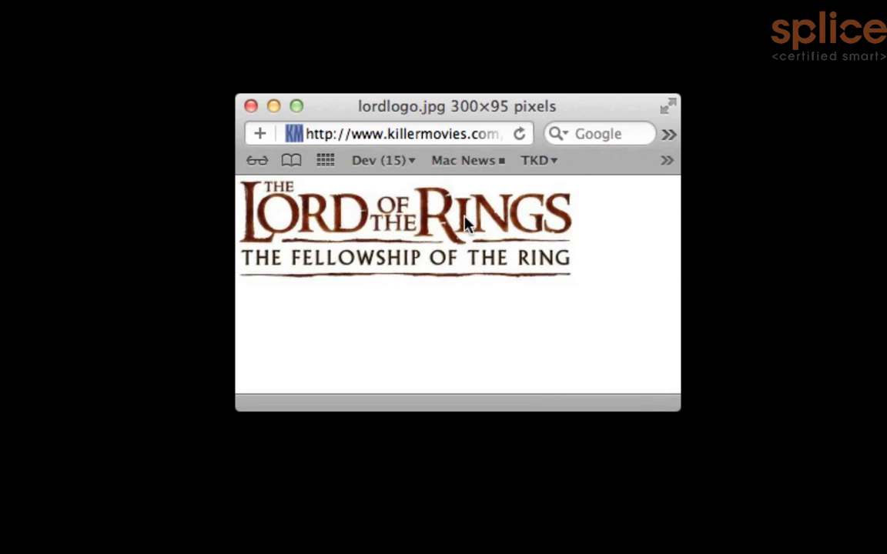
{"action": "mouse_move", "coordinate": [447, 218]}
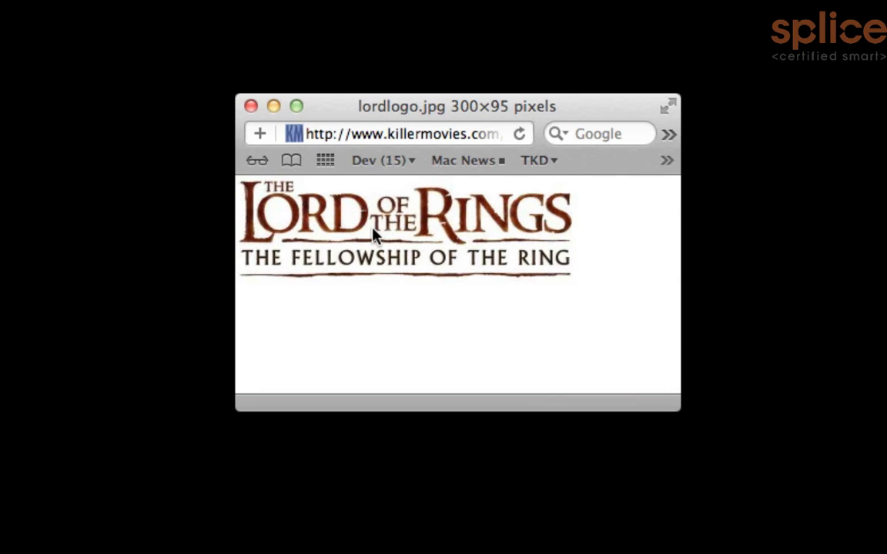
{"action": "mouse_move", "coordinate": [268, 244]}
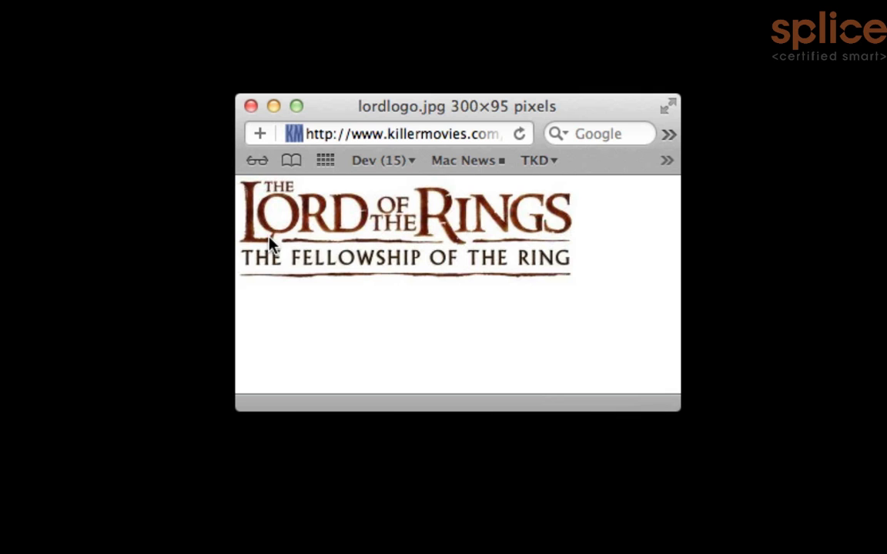
{"action": "mouse_move", "coordinate": [259, 239]}
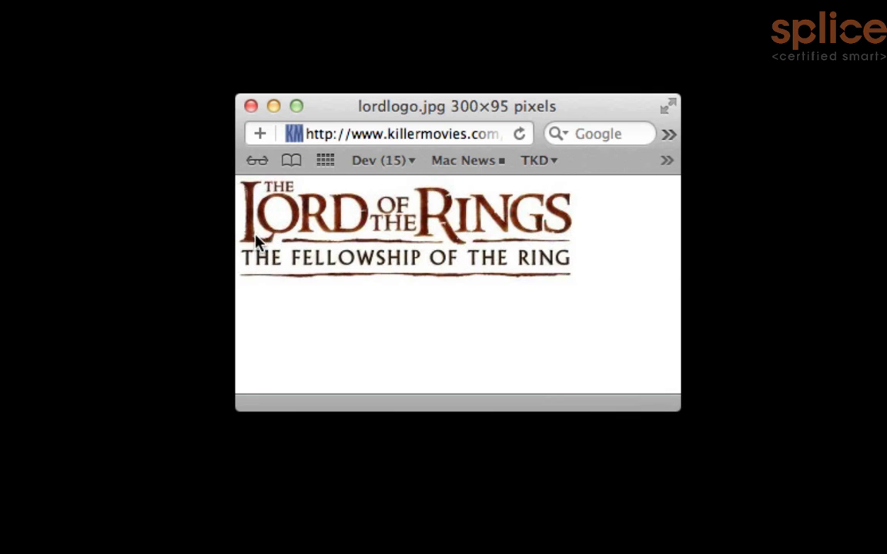
{"action": "mouse_move", "coordinate": [354, 217]}
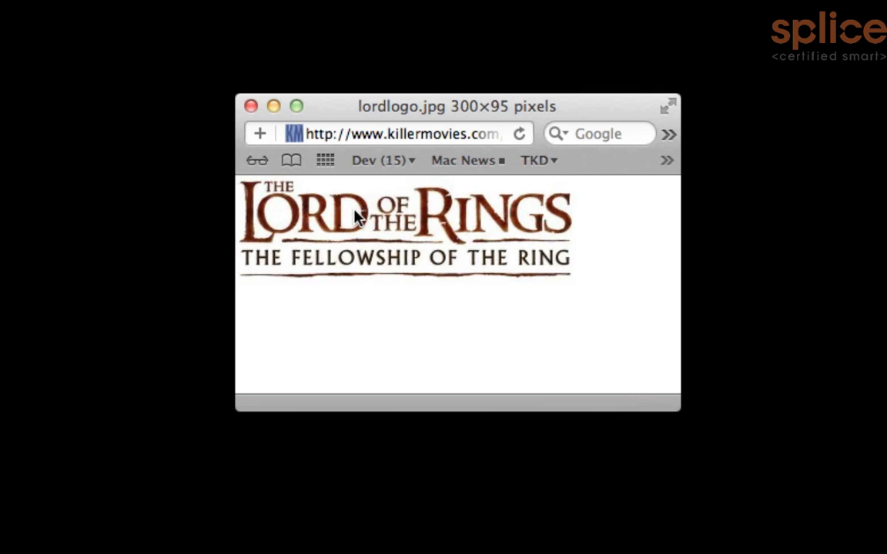
{"action": "mouse_move", "coordinate": [278, 241]}
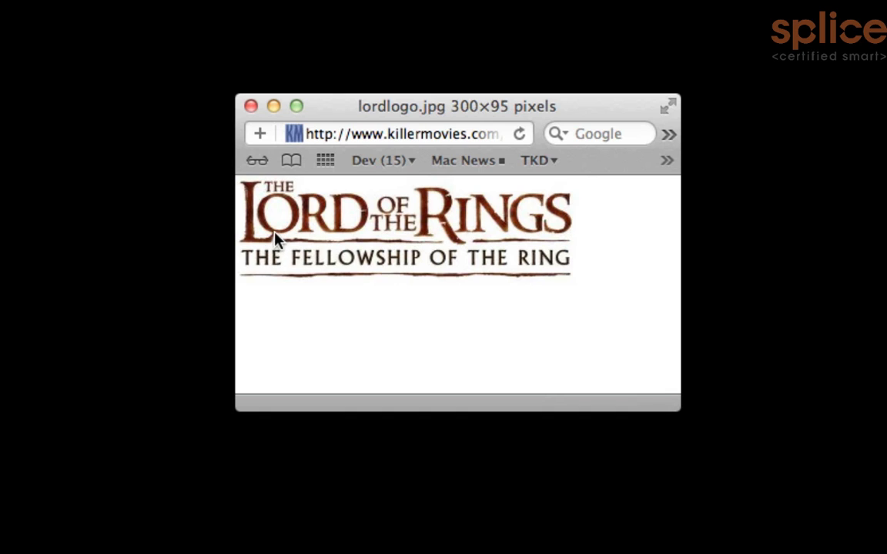
{"action": "mouse_move", "coordinate": [269, 239]}
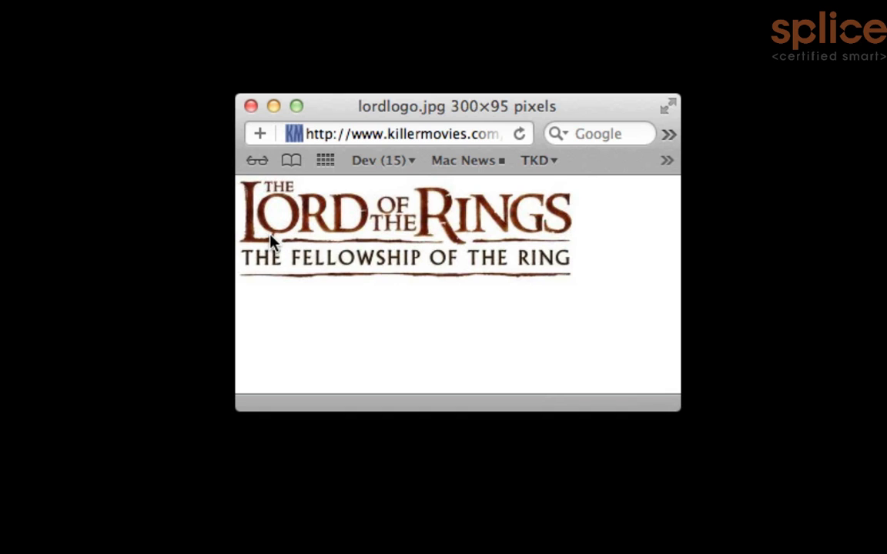
{"action": "mouse_move", "coordinate": [278, 240]}
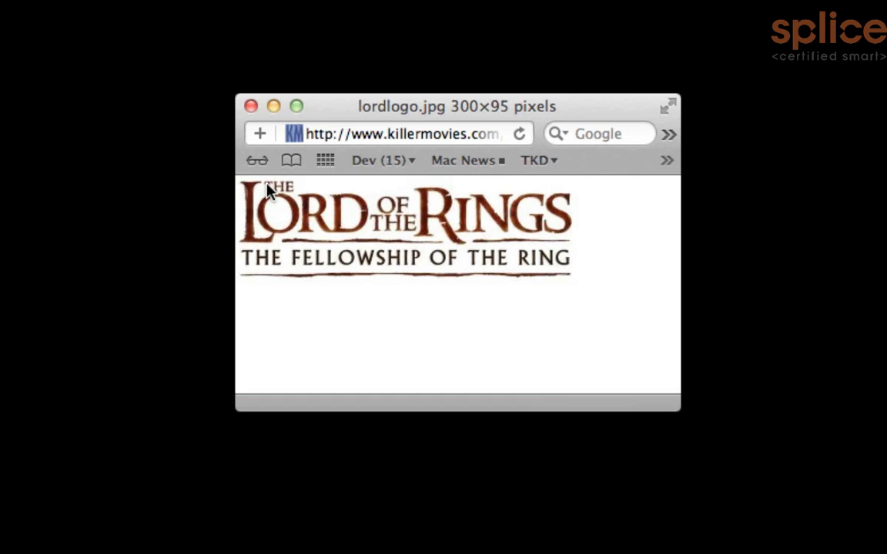
{"action": "mouse_move", "coordinate": [443, 230]}
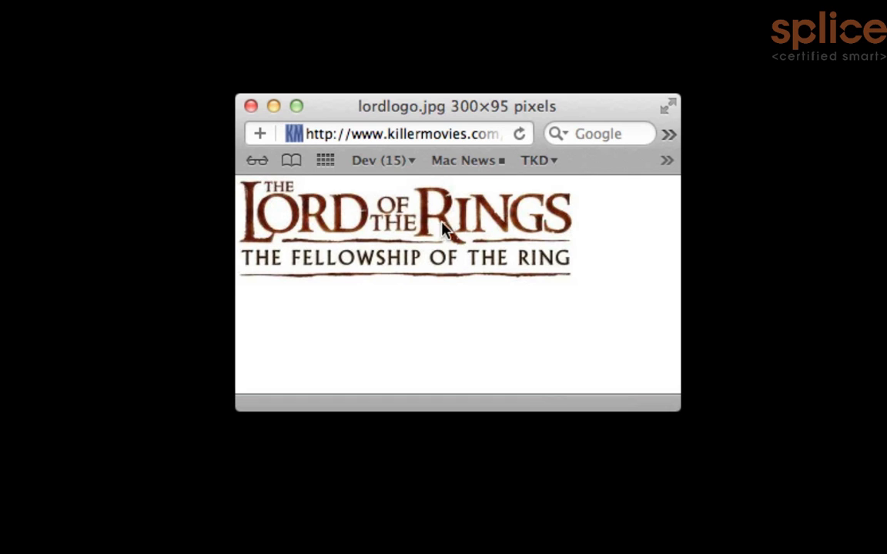
{"action": "mouse_move", "coordinate": [504, 219]}
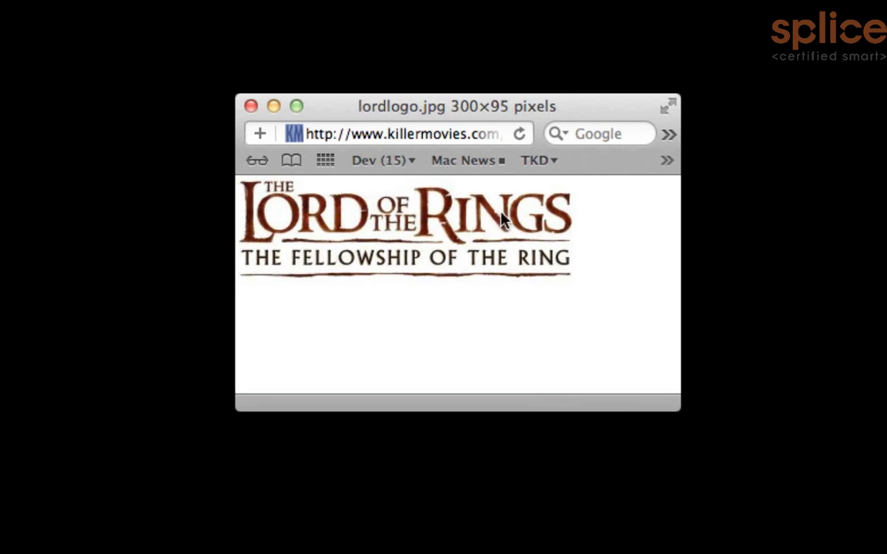
{"action": "mouse_move", "coordinate": [522, 221]}
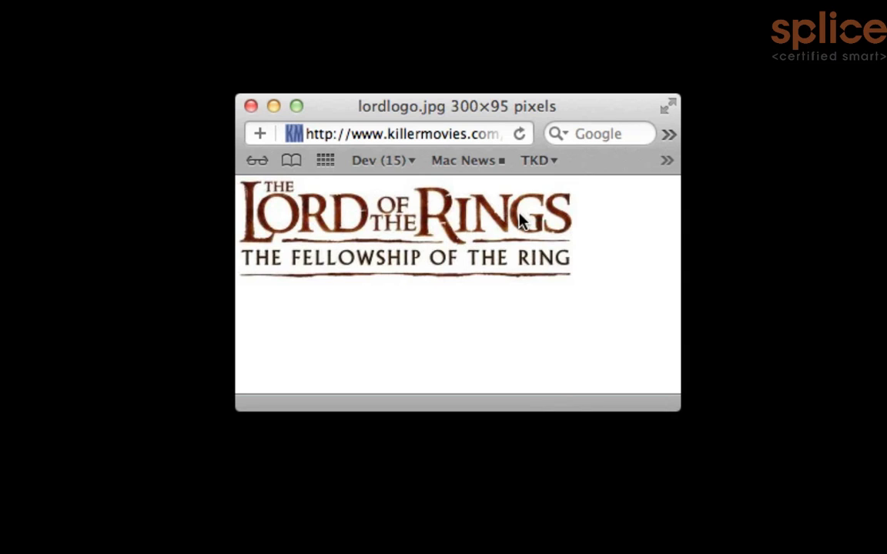
{"action": "mouse_move", "coordinate": [506, 241]}
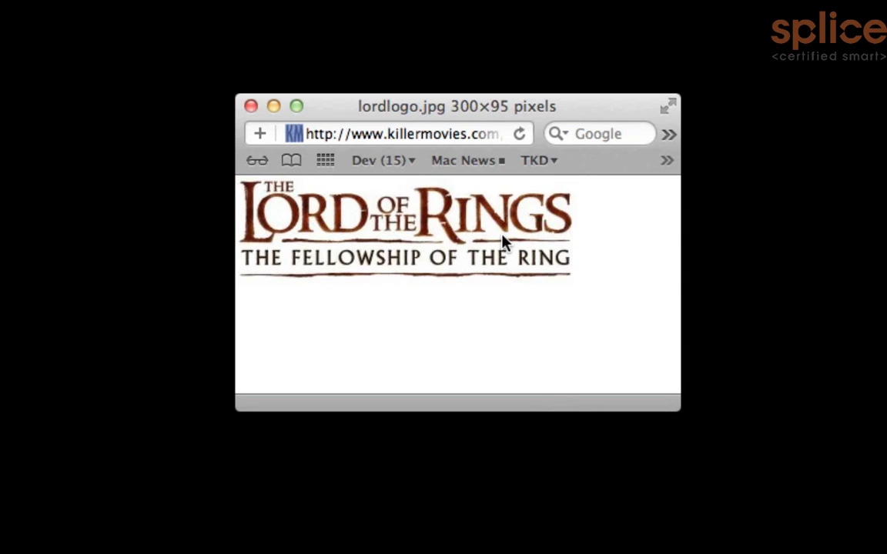
{"action": "mouse_move", "coordinate": [355, 214]}
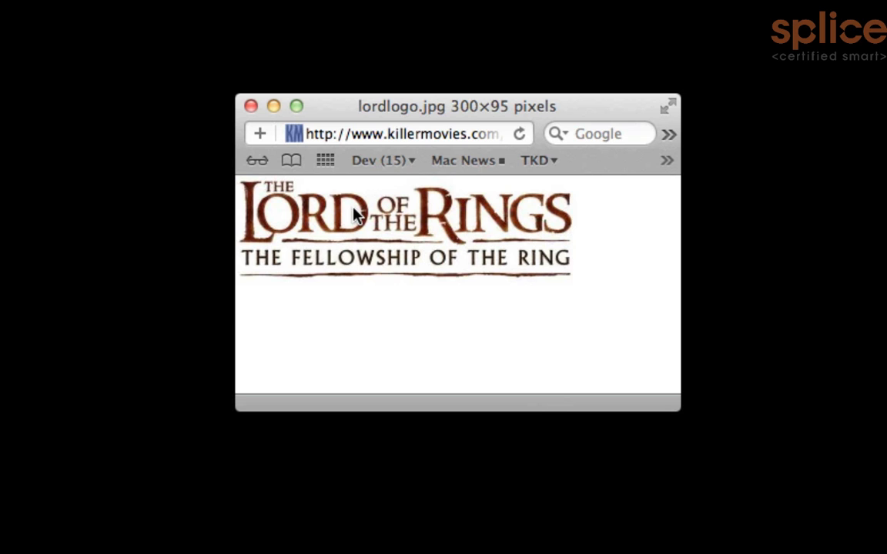
{"action": "mouse_move", "coordinate": [585, 222]}
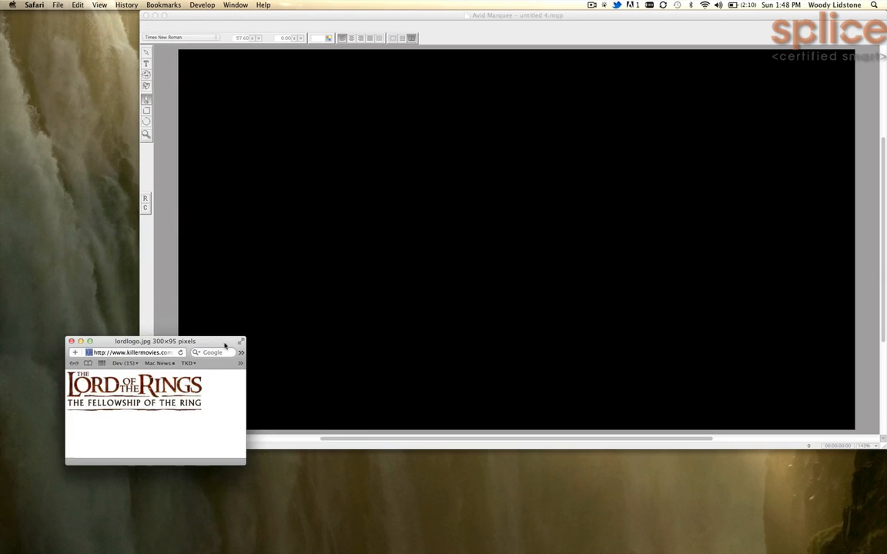
Move the reference logo beside the canvas and type the title 'Marquee'
{"action": "left_click_drag", "start_coordinate": [154, 341], "coordinate": [91, 347]}
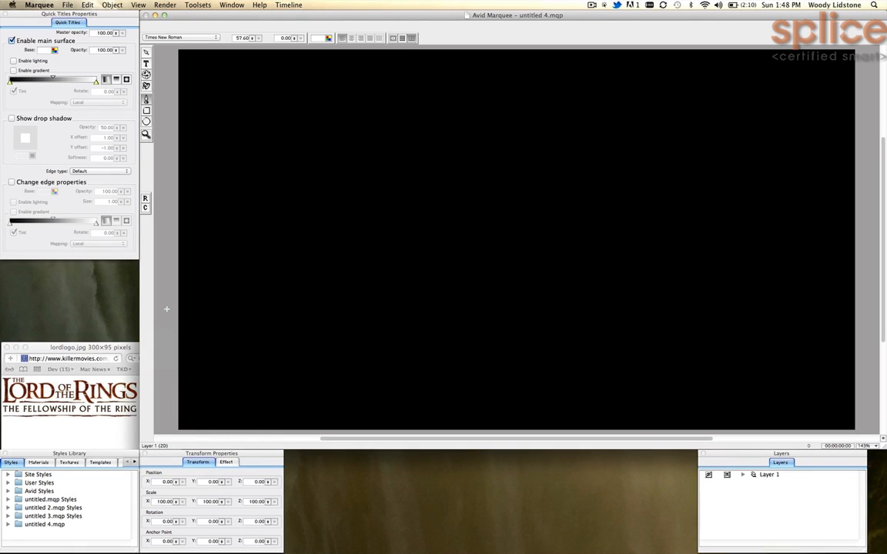
{"action": "mouse_move", "coordinate": [144, 66]}
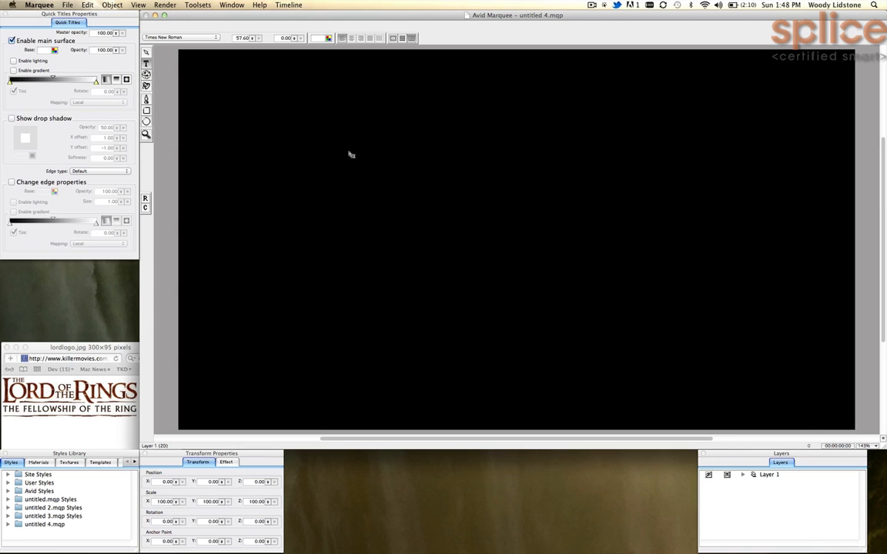
{"action": "type", "text": "Marque"}
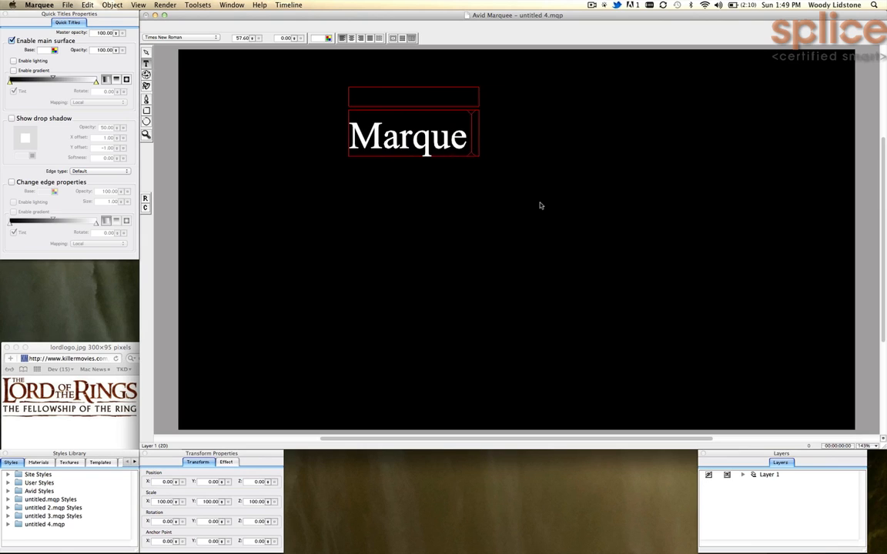
{"action": "type", "text": "e"}
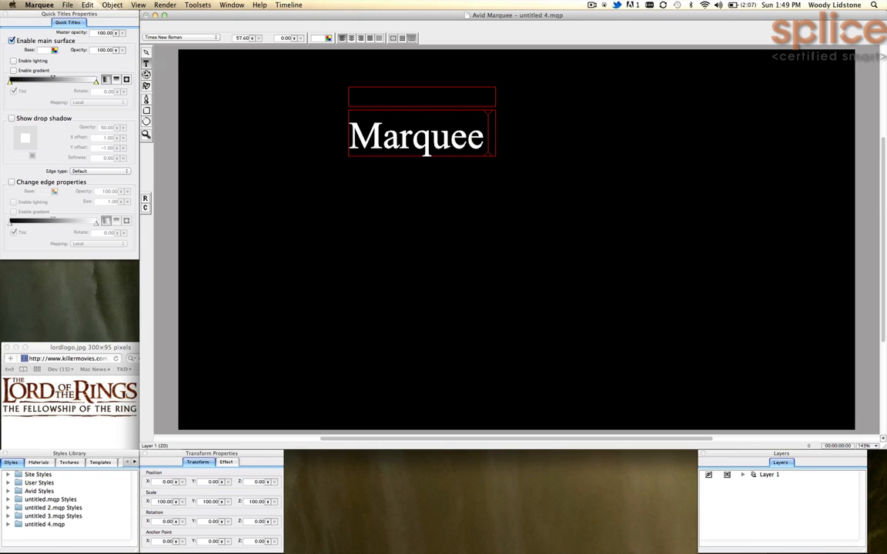
{"action": "mouse_move", "coordinate": [404, 173]}
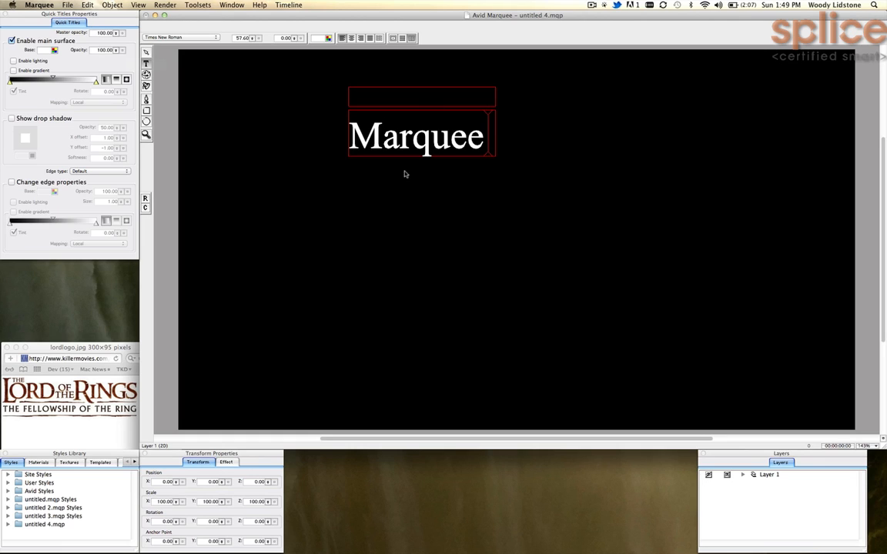
{"action": "mouse_move", "coordinate": [506, 150]}
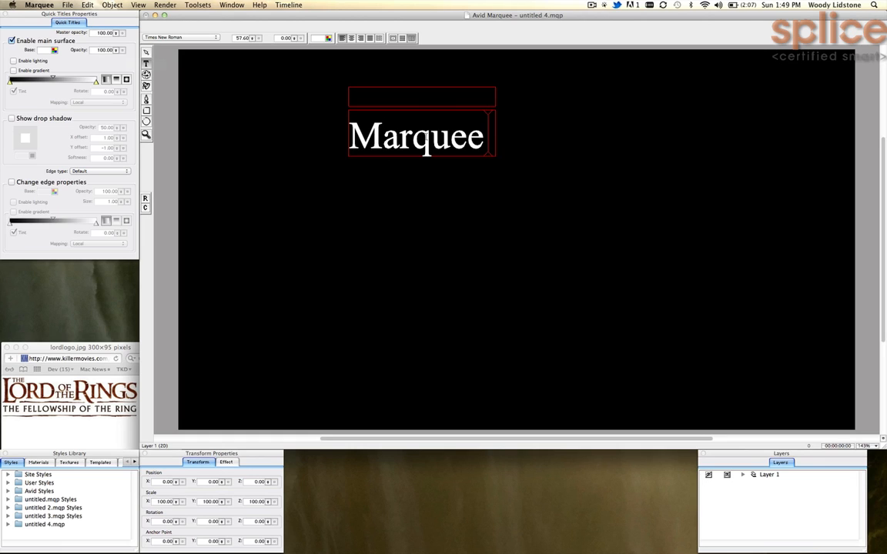
Finish editing 'Marquee' and select its Text Box object under Layer 1
{"action": "left_click", "coordinate": [144, 51]}
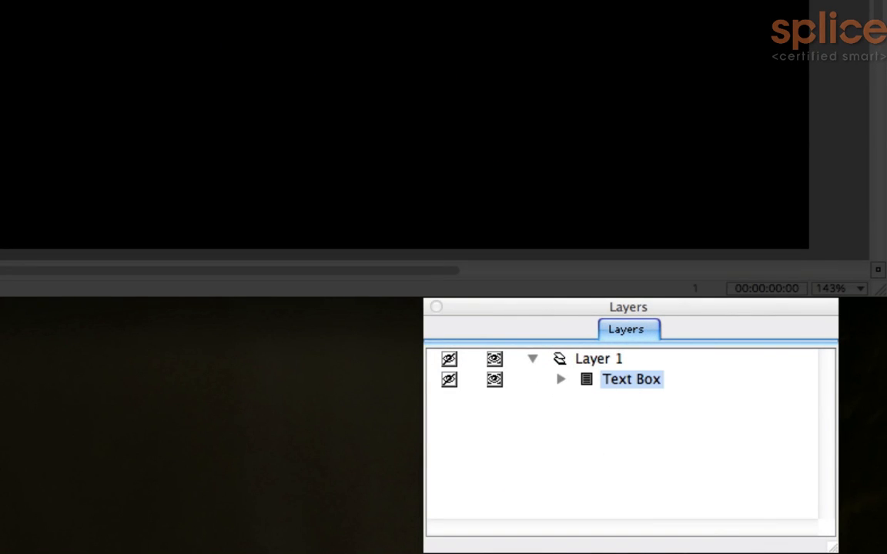
{"action": "mouse_move", "coordinate": [565, 393]}
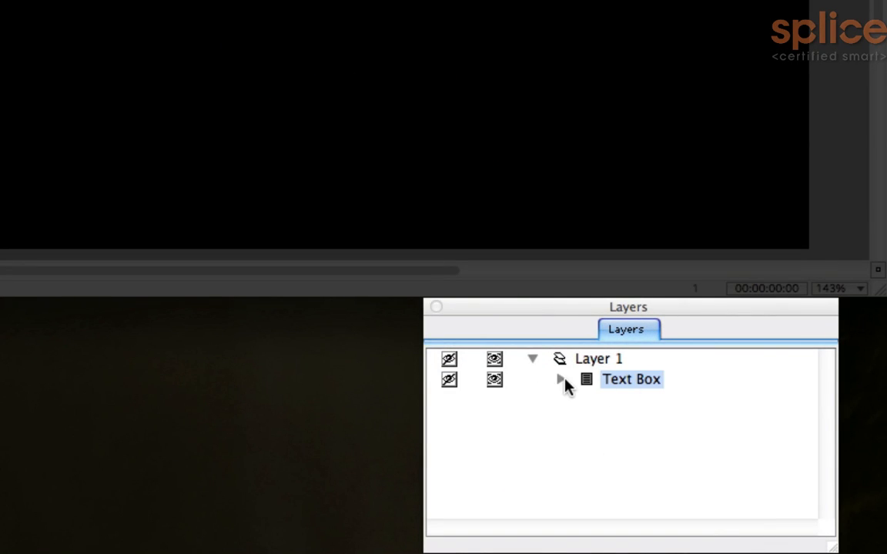
{"action": "left_click", "coordinate": [560, 380]}
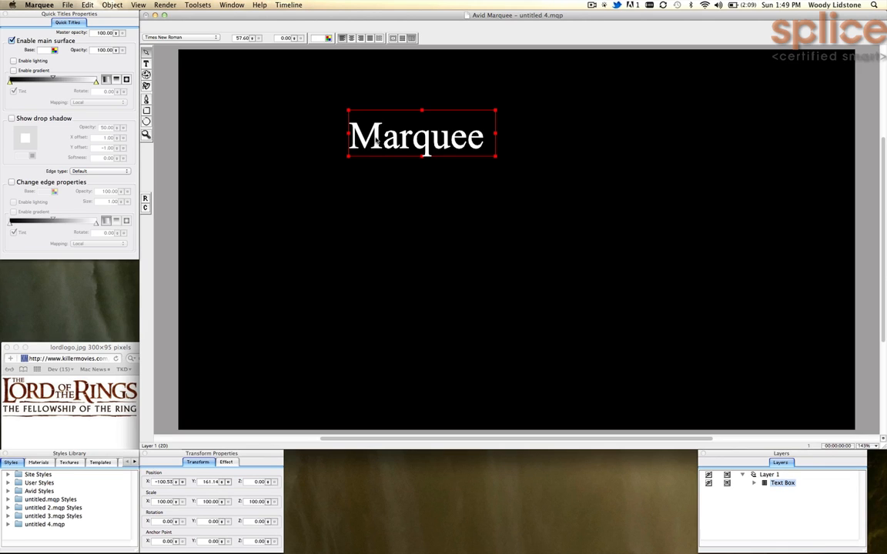
Duplicate the Marquee text box below the original and select both lines
{"action": "key", "text": "cmd+c"}
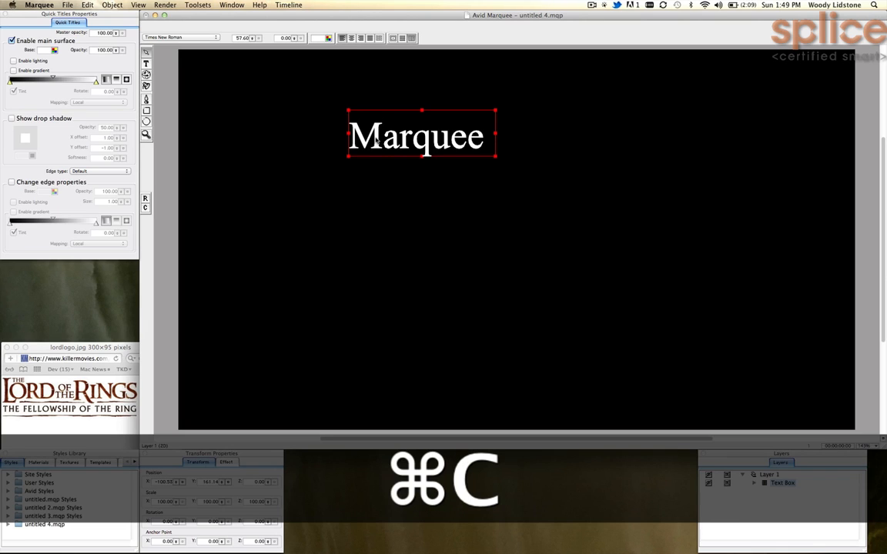
{"action": "key", "text": "cmd+v"}
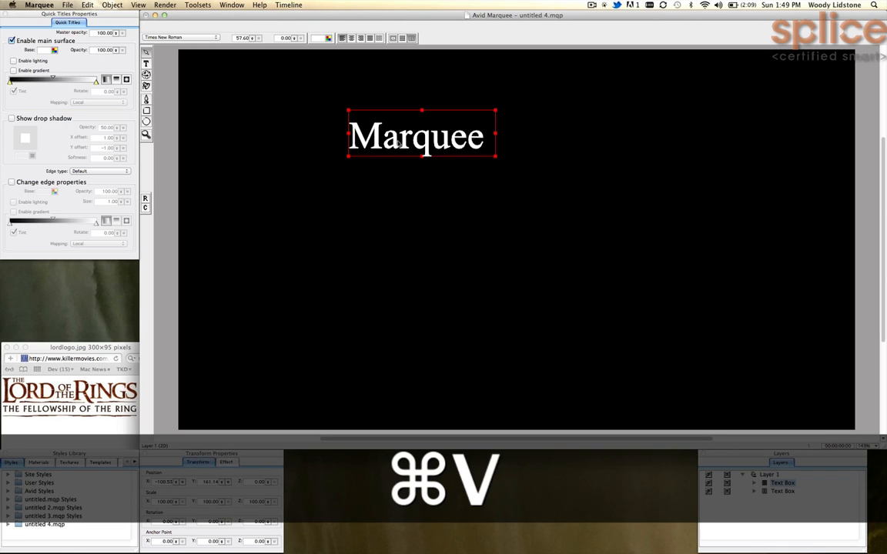
{"action": "key", "text": "cmd+v"}
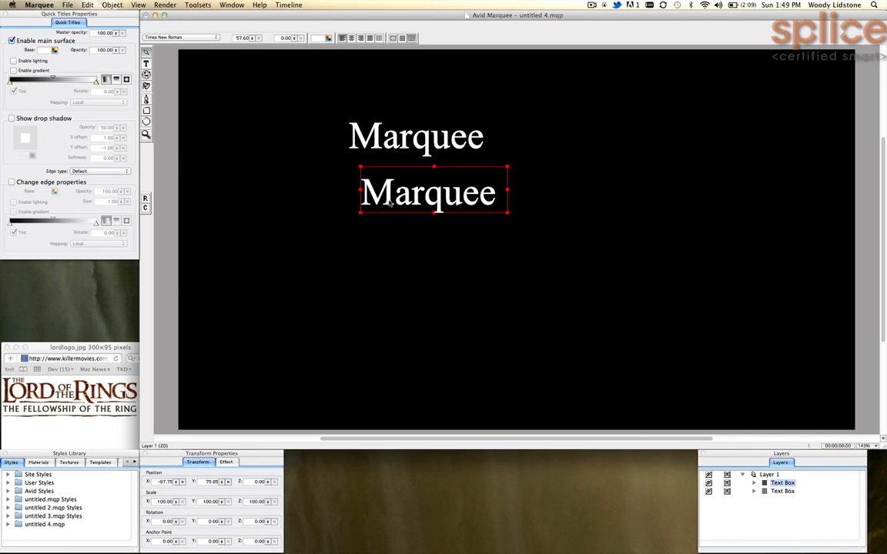
{"action": "mouse_move", "coordinate": [405, 222]}
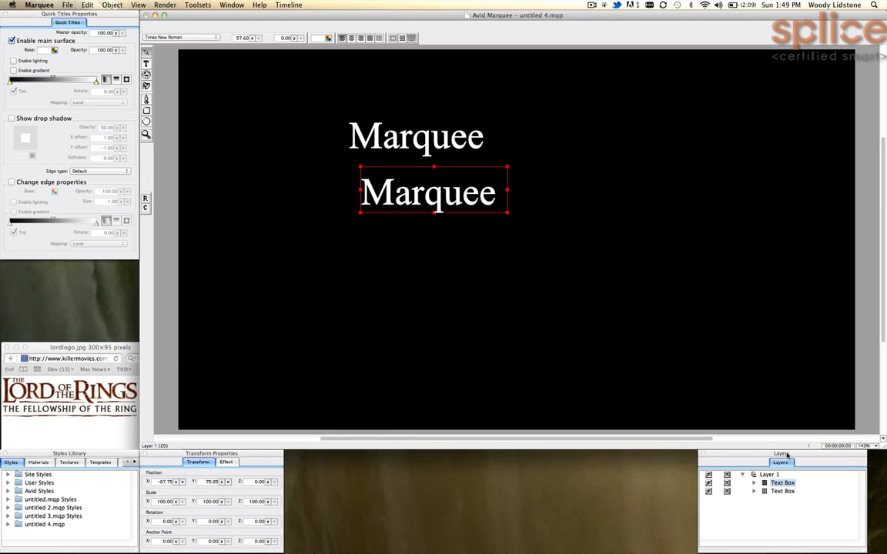
{"action": "left_click", "coordinate": [784, 495]}
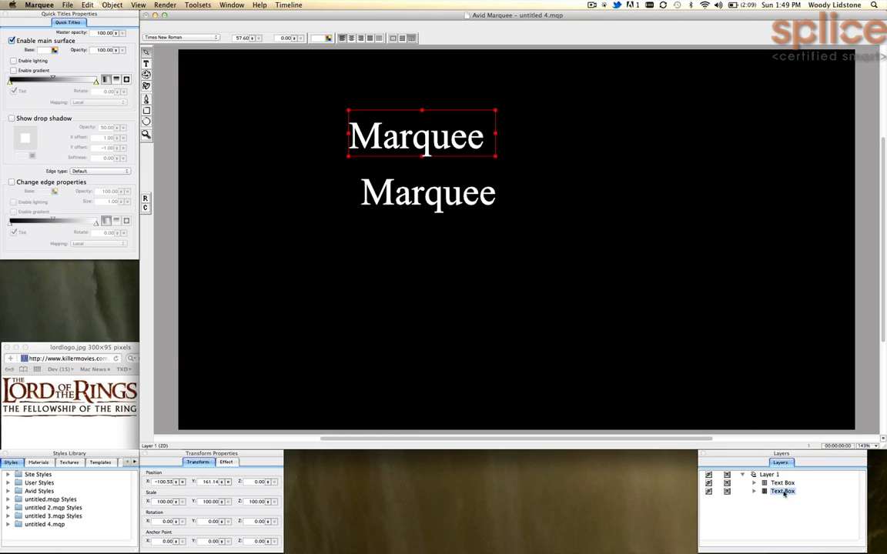
{"action": "left_click", "coordinate": [754, 483]}
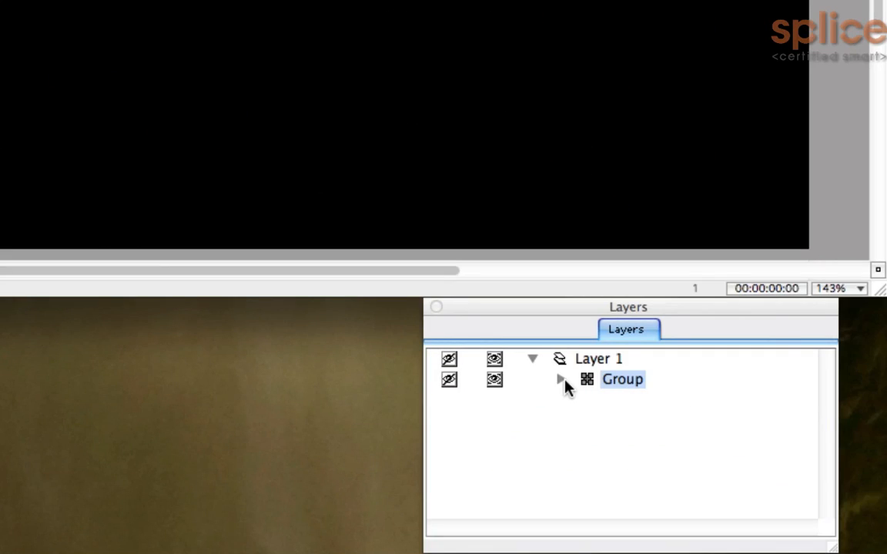
Expand the Group and select each of its two Marquee Text Boxes
{"action": "left_click", "coordinate": [561, 379]}
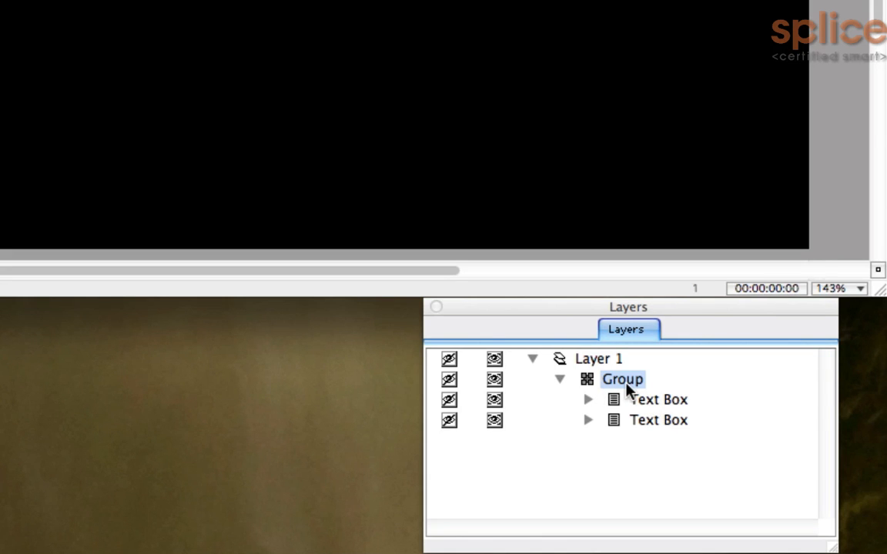
{"action": "left_click", "coordinate": [658, 400]}
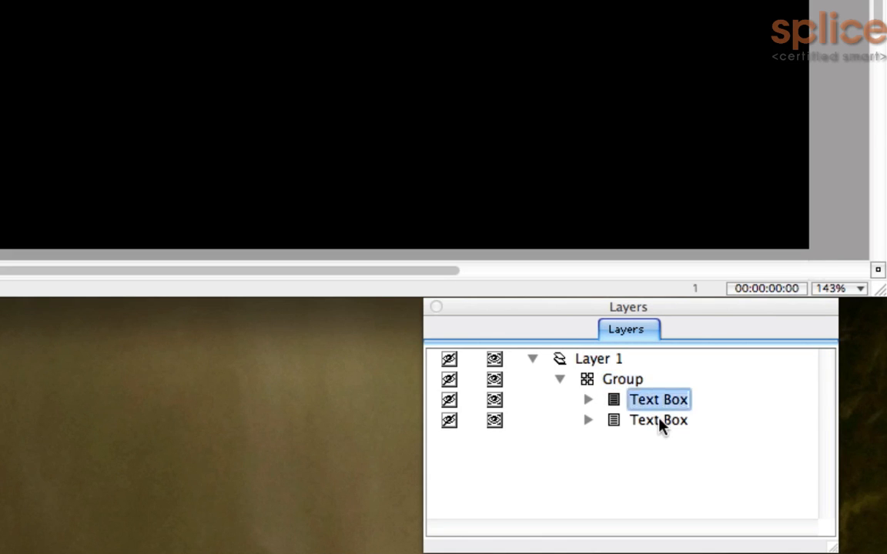
{"action": "left_click", "coordinate": [589, 420]}
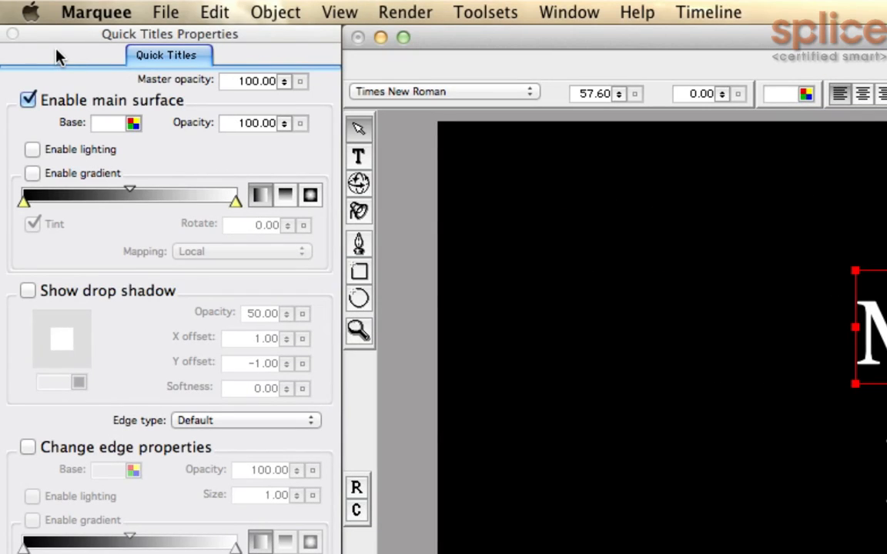
{"action": "mouse_move", "coordinate": [4, 29]}
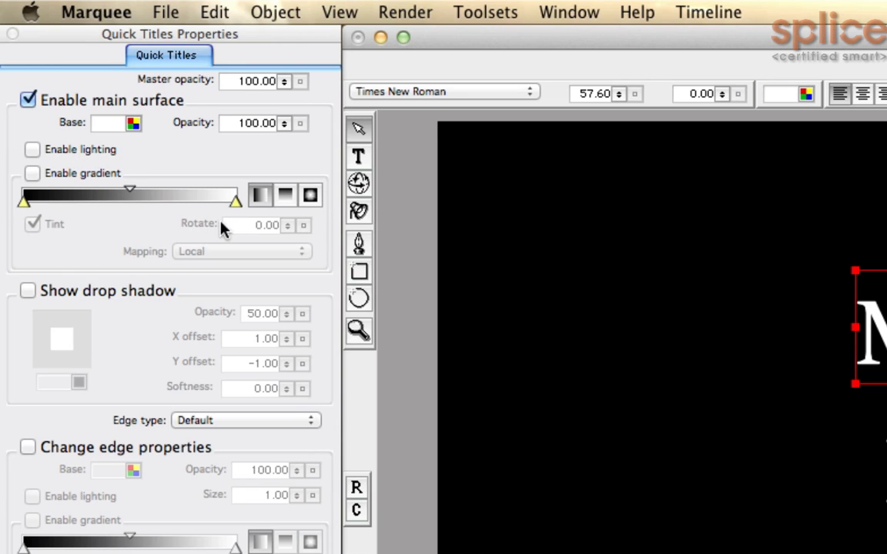
{"action": "mouse_move", "coordinate": [168, 452]}
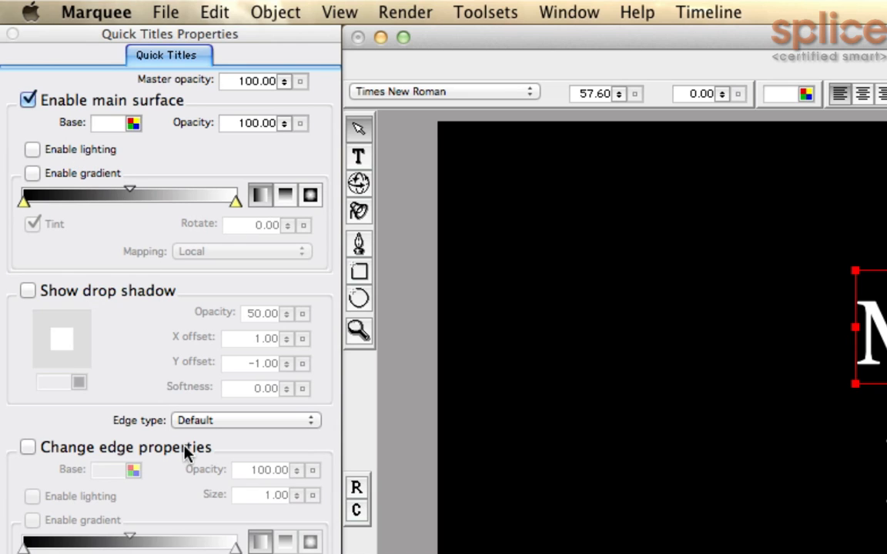
{"action": "mouse_move", "coordinate": [185, 452]}
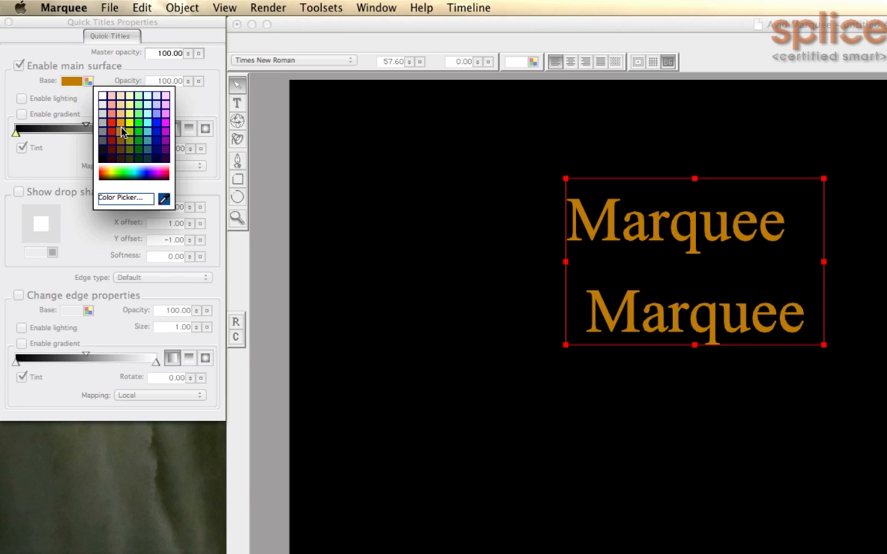
Colour the Marquee lines orange and pick a different colour for the lower line
{"action": "left_click", "coordinate": [121, 131]}
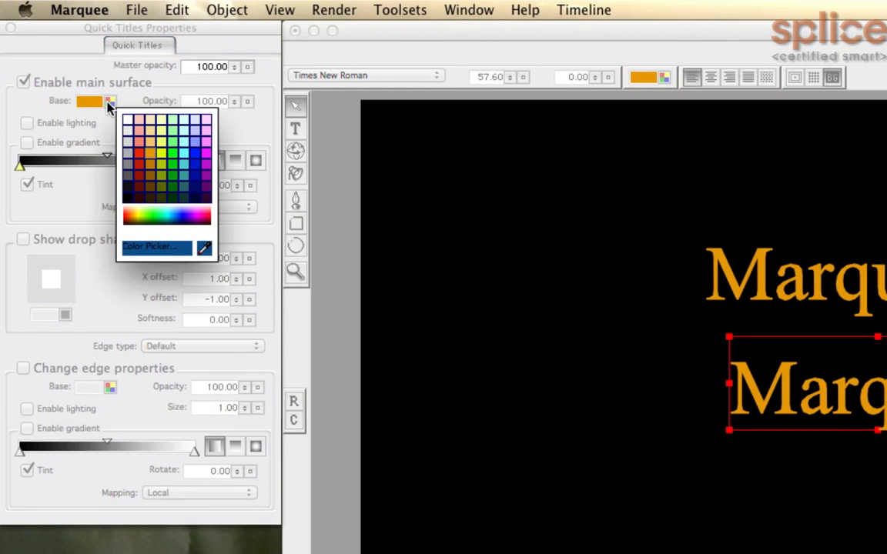
{"action": "left_click", "coordinate": [152, 155]}
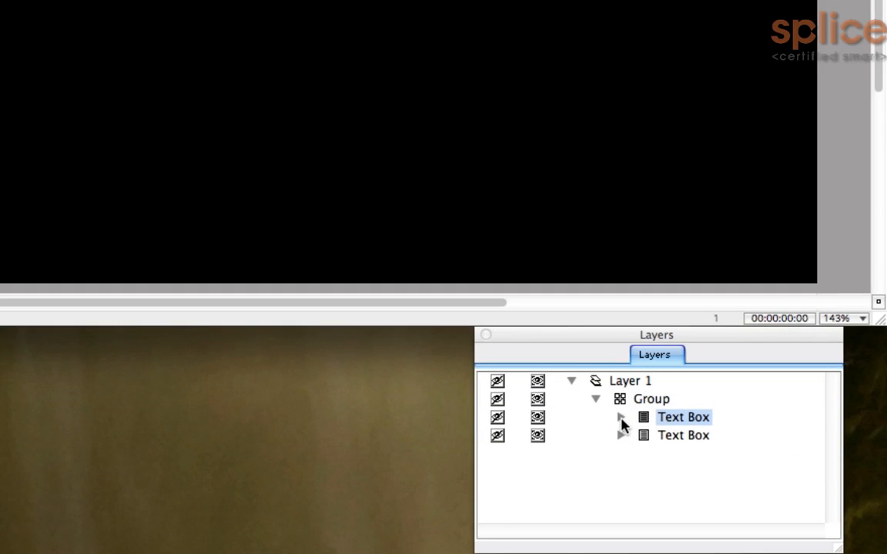
Make the lower line's q pale blue and set it in Verdana
{"action": "left_click", "coordinate": [620, 418]}
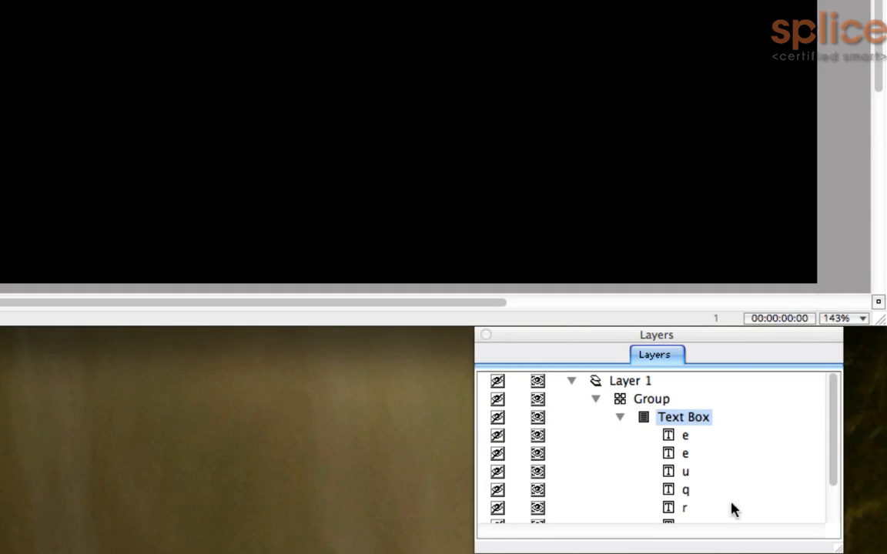
{"action": "scroll", "scroll_direction": "down", "scroll_amount": 3}
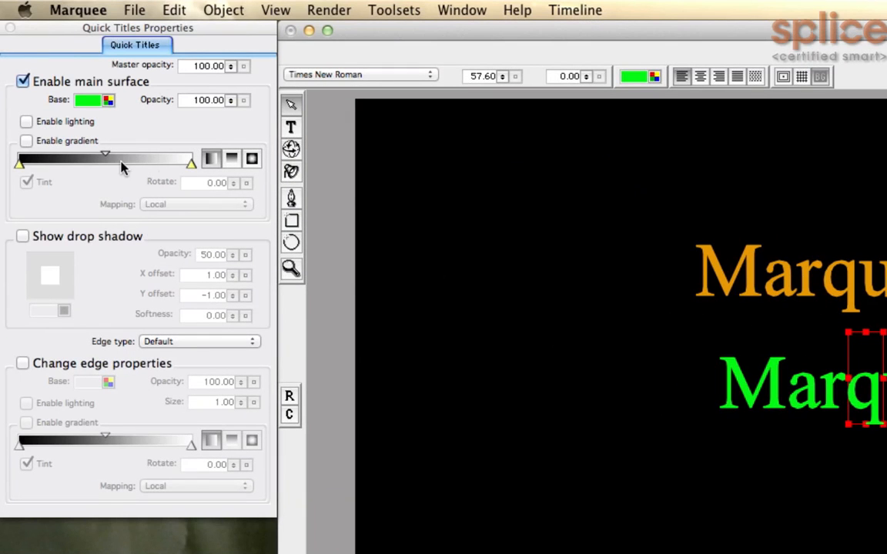
{"action": "left_click", "coordinate": [83, 104]}
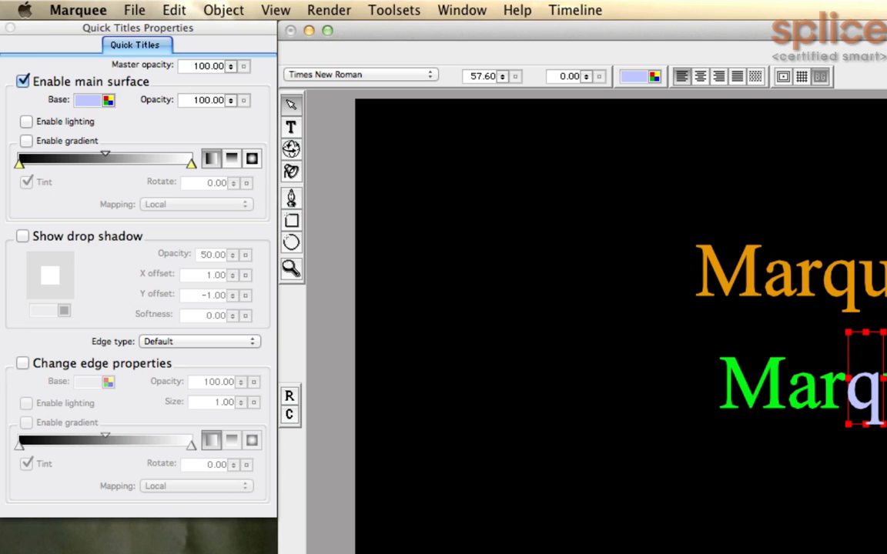
{"action": "mouse_move", "coordinate": [270, 224]}
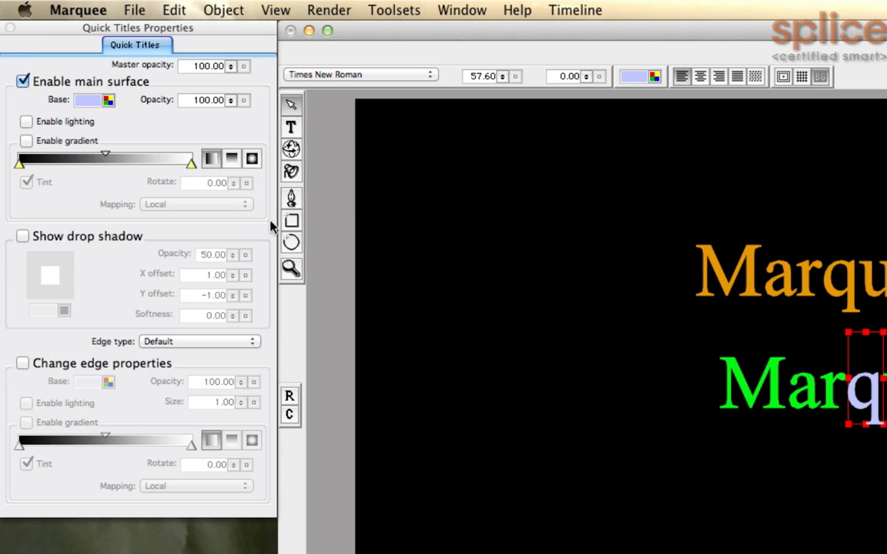
{"action": "left_click", "coordinate": [361, 74]}
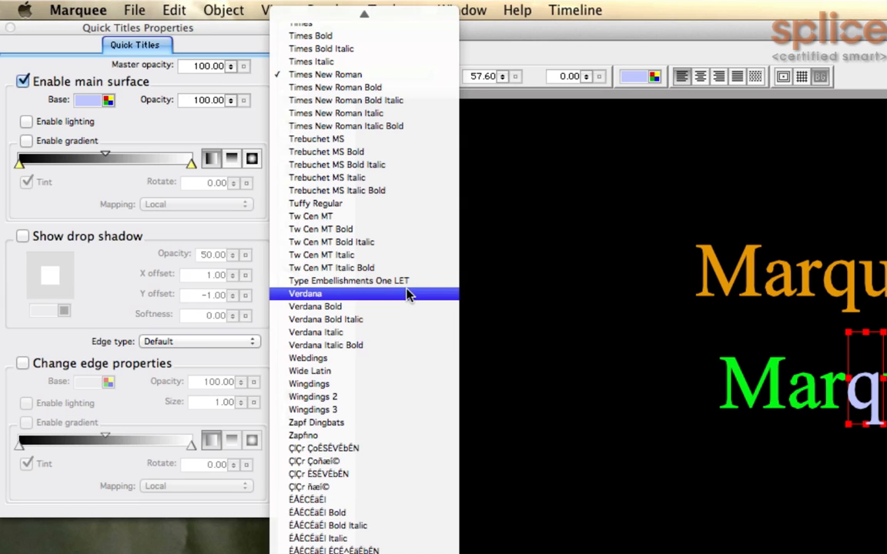
{"action": "left_click", "coordinate": [305, 294]}
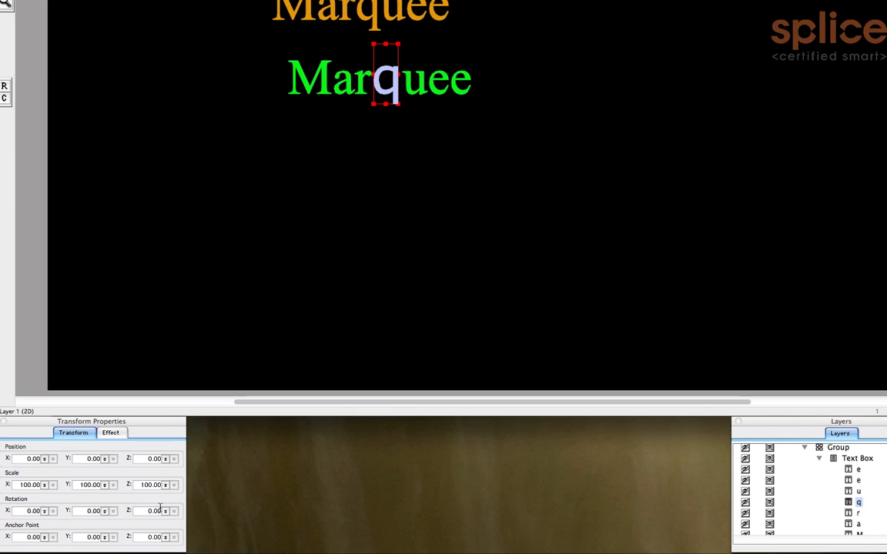
Scrub Rotation Z to 9.60 to tilt the pale blue q
{"action": "left_click_drag", "start_coordinate": [154, 510], "coordinate": [164, 504]}
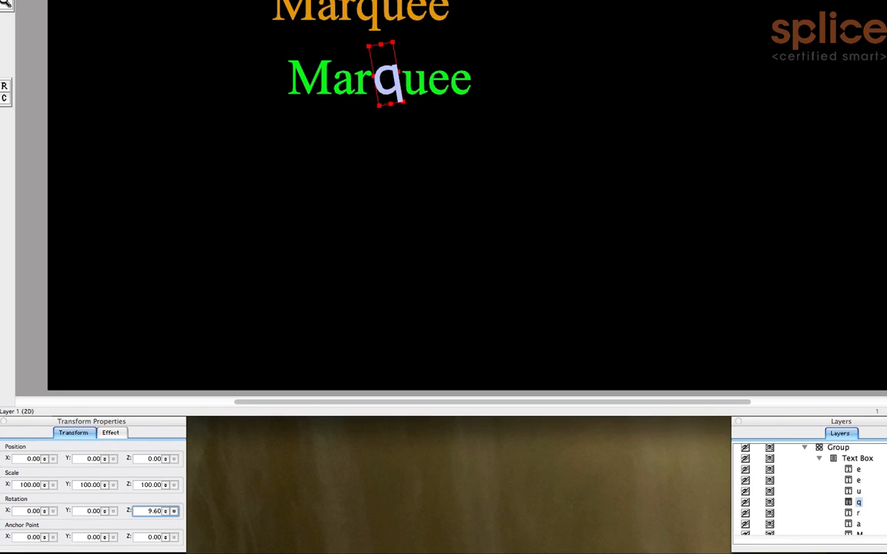
{"action": "mouse_move", "coordinate": [776, 404]}
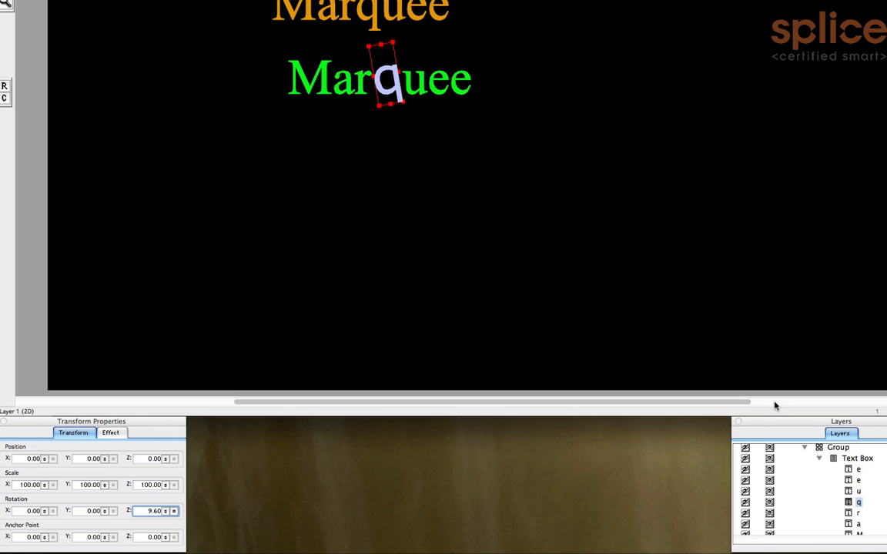
{"action": "mouse_move", "coordinate": [346, 34]}
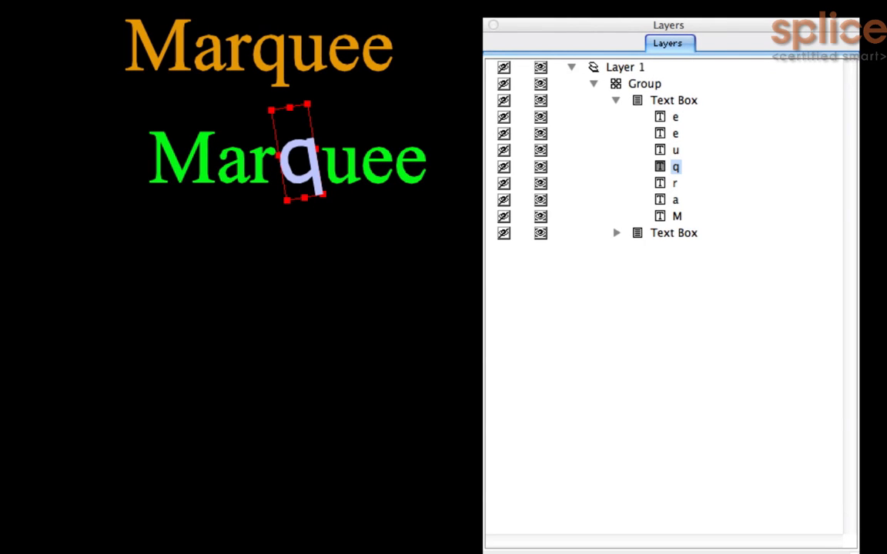
{"action": "mouse_move", "coordinate": [867, 217]}
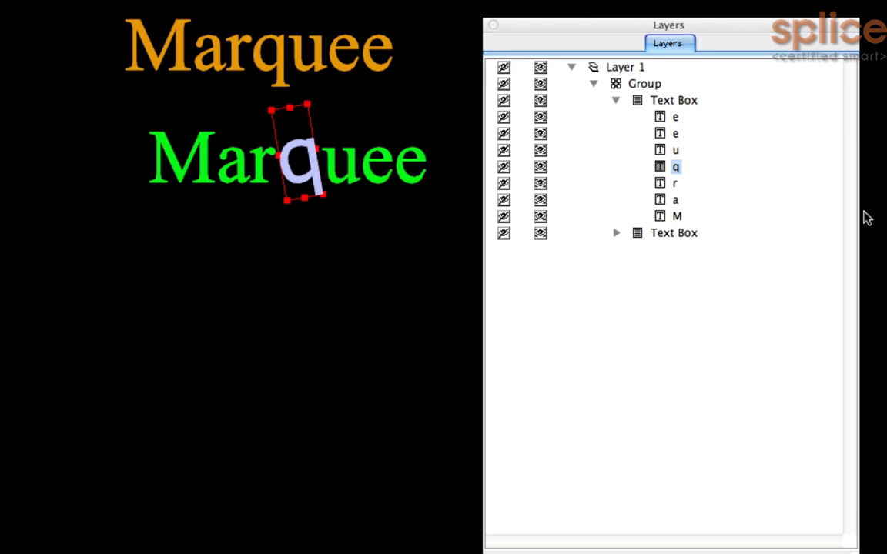
Select the lower Marquee Text Box and set its Base colour to blue
{"action": "left_click", "coordinate": [675, 100]}
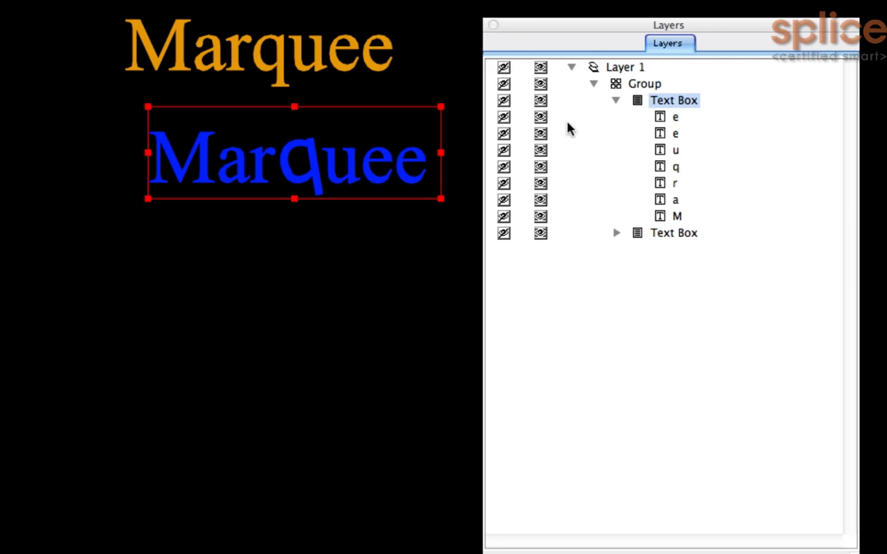
{"action": "mouse_move", "coordinate": [687, 168]}
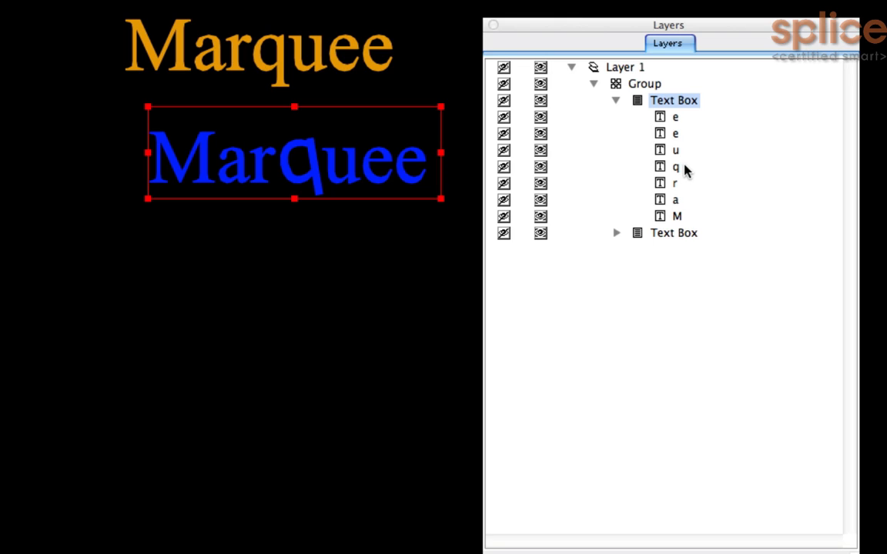
{"action": "mouse_move", "coordinate": [678, 101]}
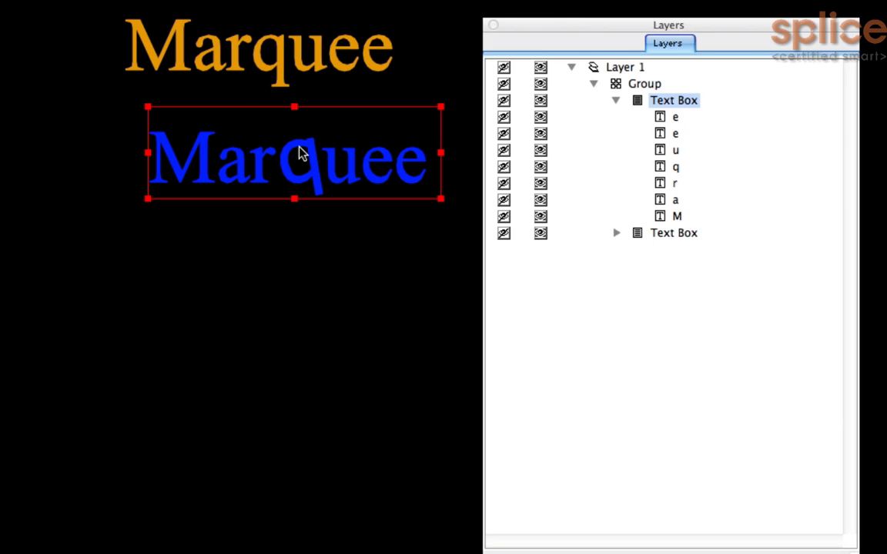
{"action": "mouse_move", "coordinate": [309, 194]}
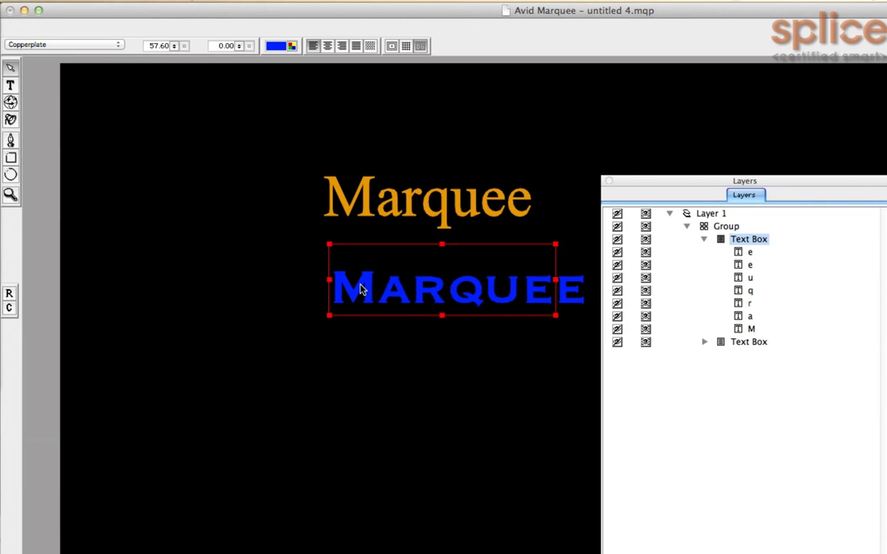
Shift the blue line left and place the enlarged, mirrored R between A and Q
{"action": "left_click_drag", "start_coordinate": [443, 289], "coordinate": [343, 277]}
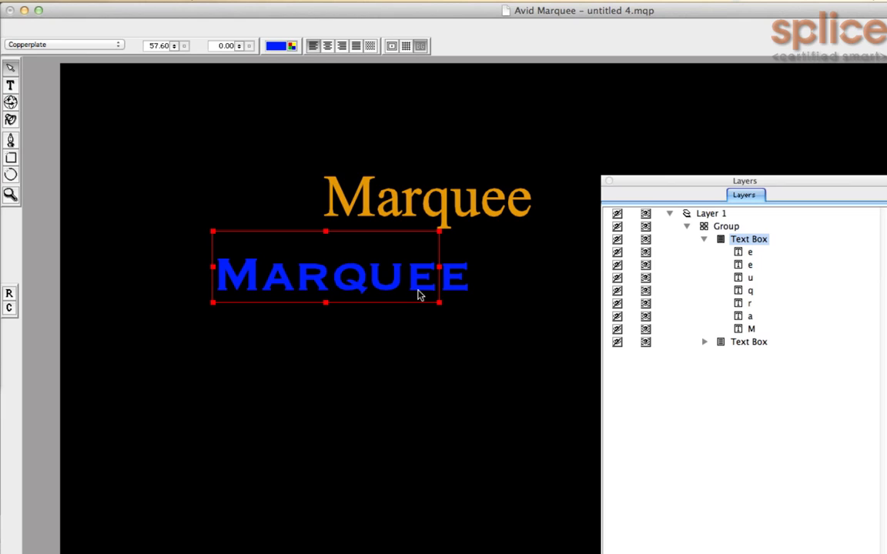
{"action": "mouse_move", "coordinate": [354, 288]}
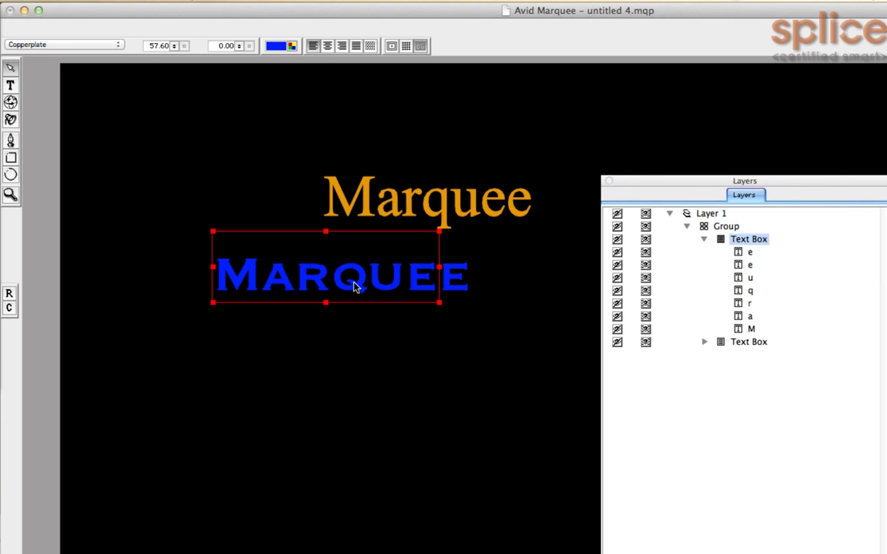
{"action": "left_click", "coordinate": [747, 291]}
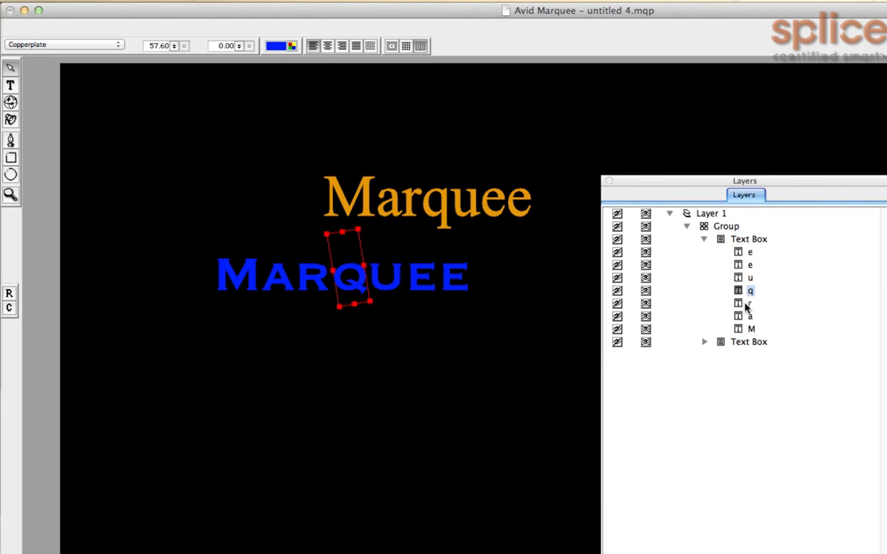
{"action": "left_click", "coordinate": [747, 303]}
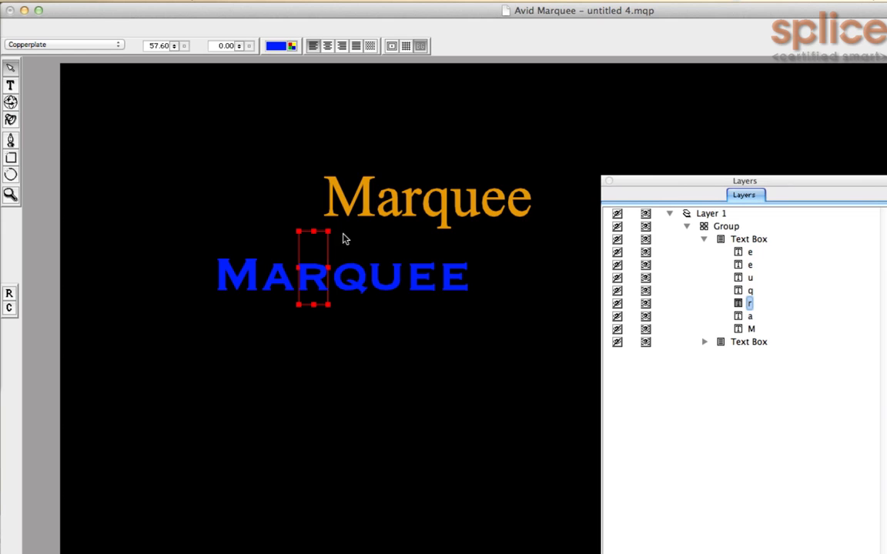
{"action": "mouse_move", "coordinate": [325, 235]}
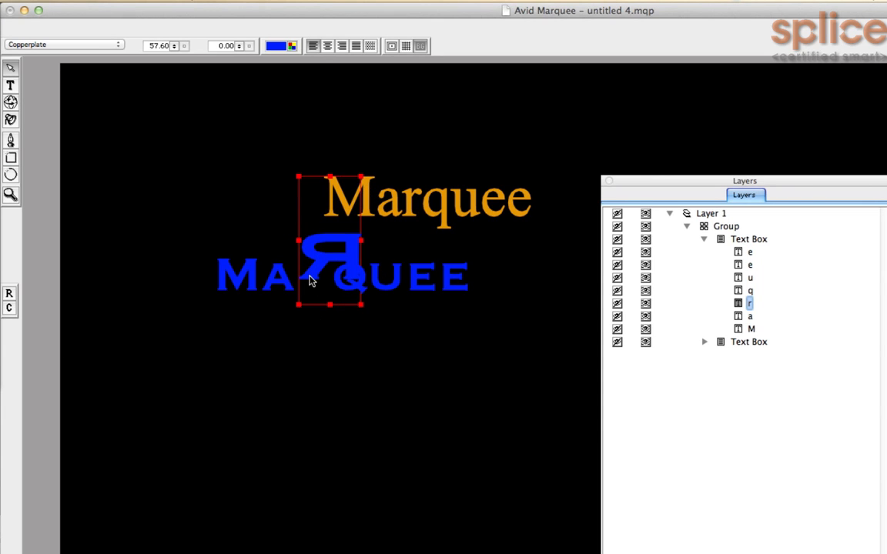
{"action": "left_click_drag", "start_coordinate": [331, 258], "coordinate": [308, 255]}
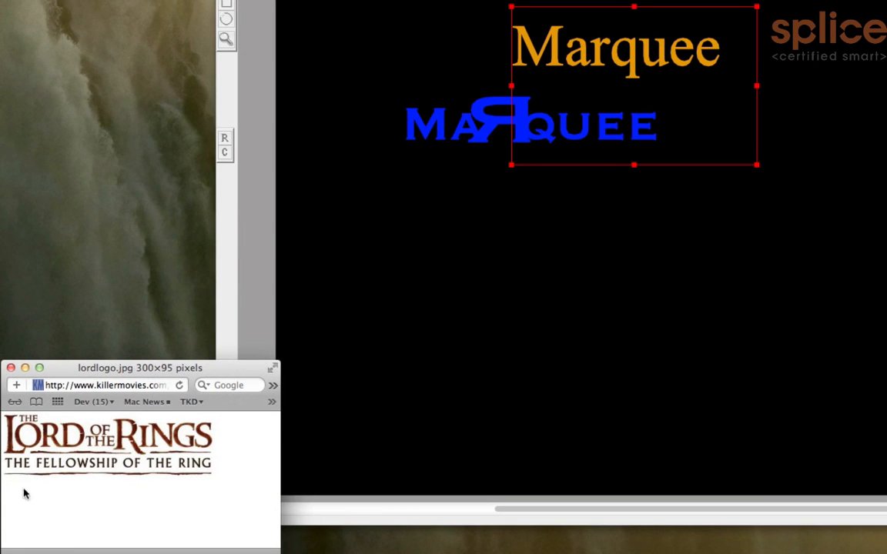
{"action": "mouse_move", "coordinate": [344, 277]}
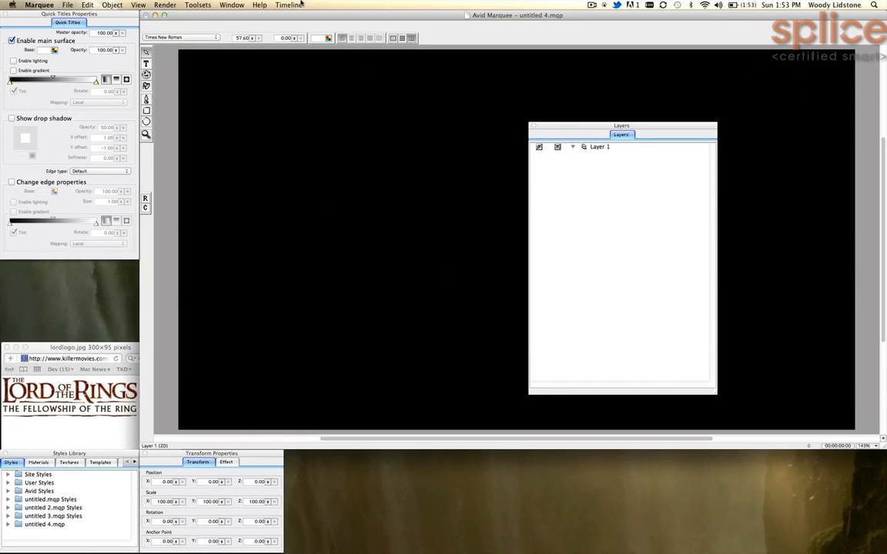
Delete all Marquee samples, leaving an empty Layer 1 canvas
{"action": "left_click", "coordinate": [198, 7]}
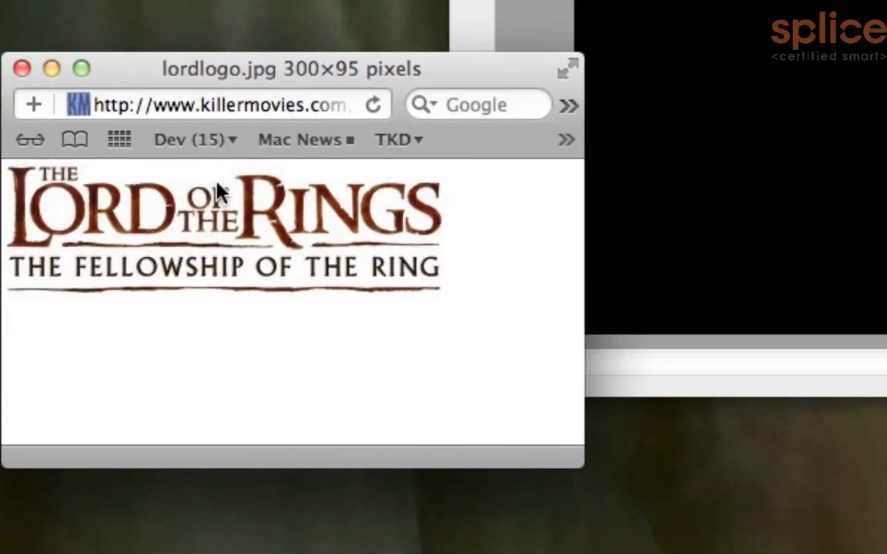
{"action": "mouse_move", "coordinate": [62, 245]}
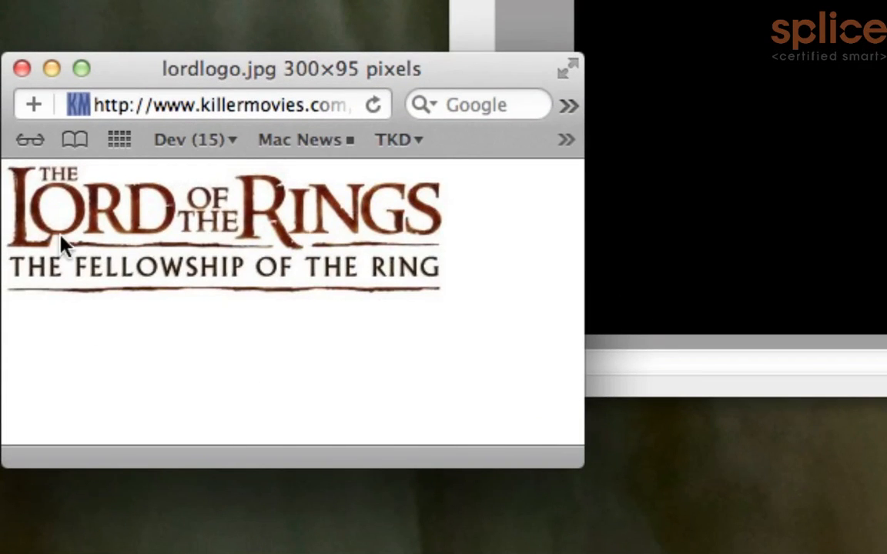
{"action": "mouse_move", "coordinate": [433, 250]}
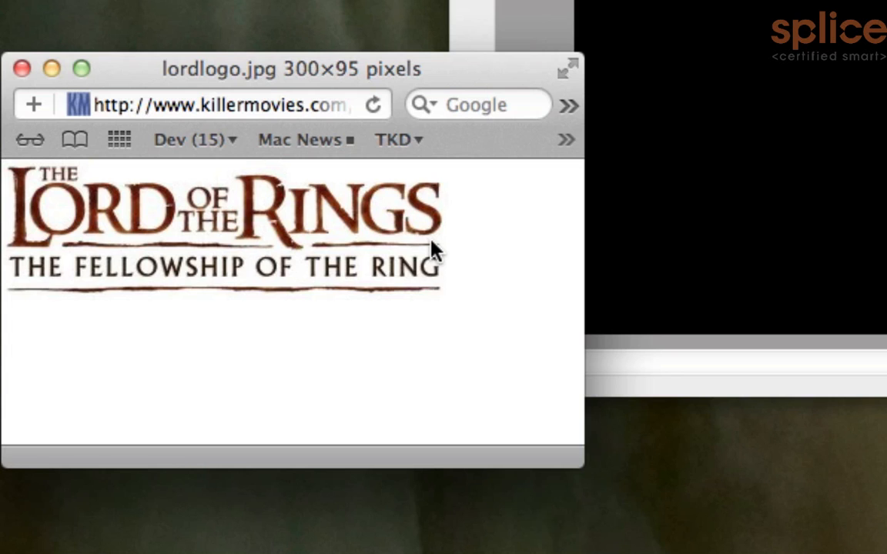
{"action": "mouse_move", "coordinate": [55, 188]}
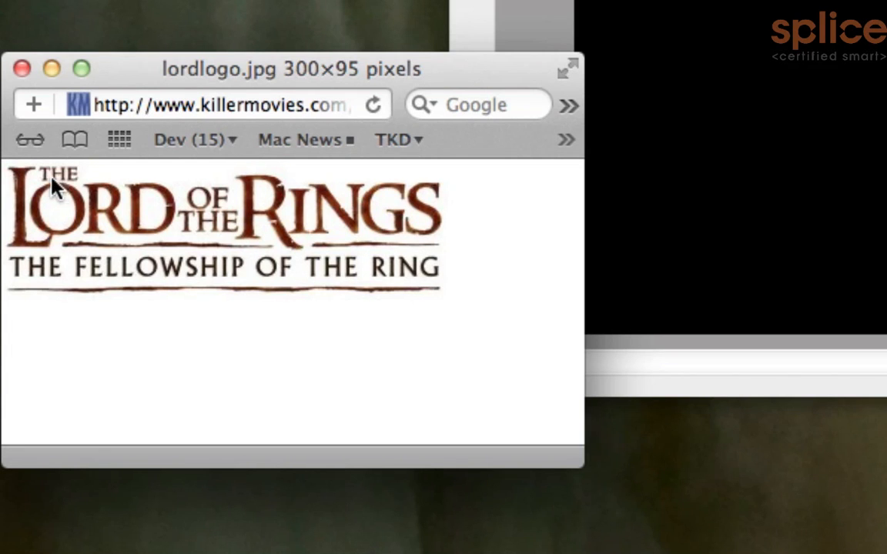
{"action": "mouse_move", "coordinate": [125, 232]}
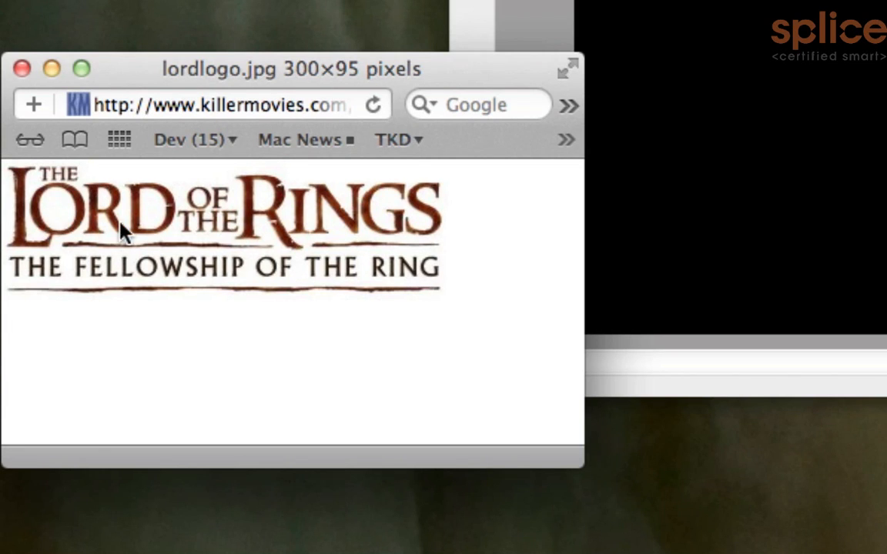
{"action": "mouse_move", "coordinate": [208, 200]}
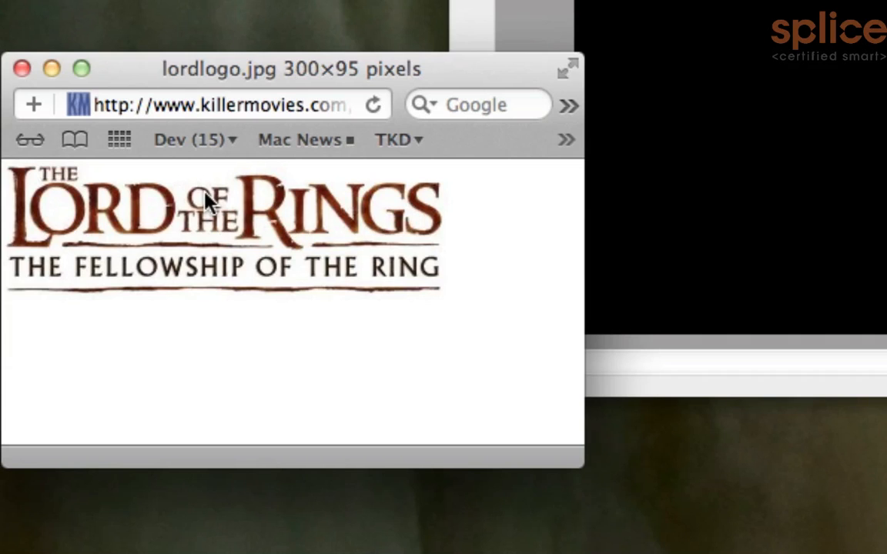
{"action": "mouse_move", "coordinate": [209, 232]}
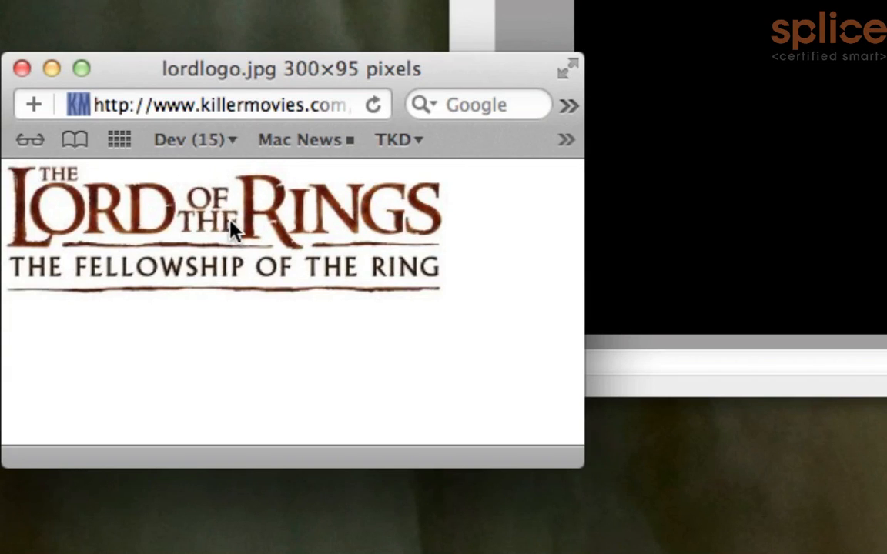
{"action": "mouse_move", "coordinate": [211, 243]}
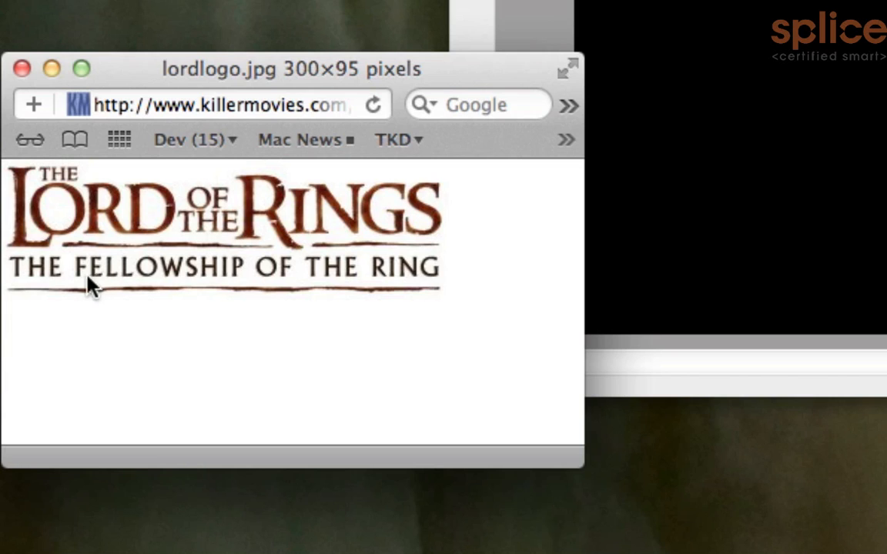
{"action": "mouse_move", "coordinate": [127, 297]}
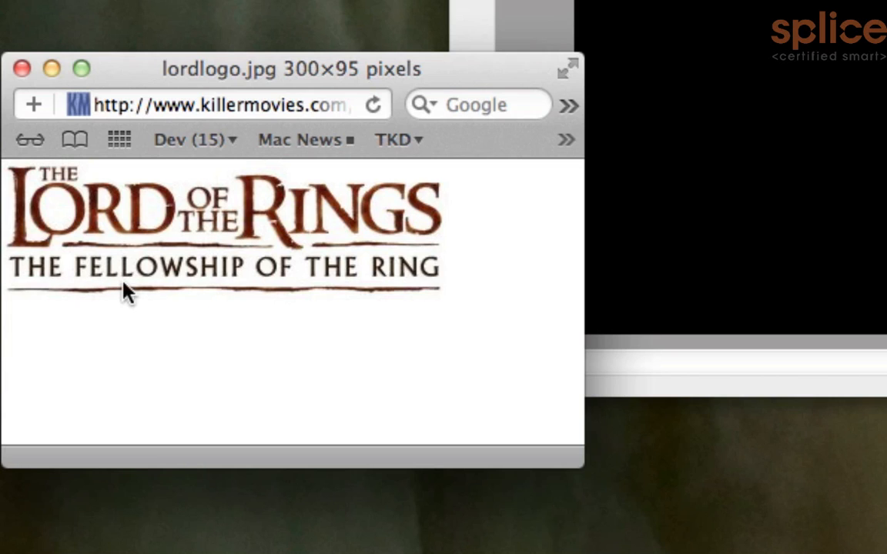
{"action": "mouse_move", "coordinate": [226, 204]}
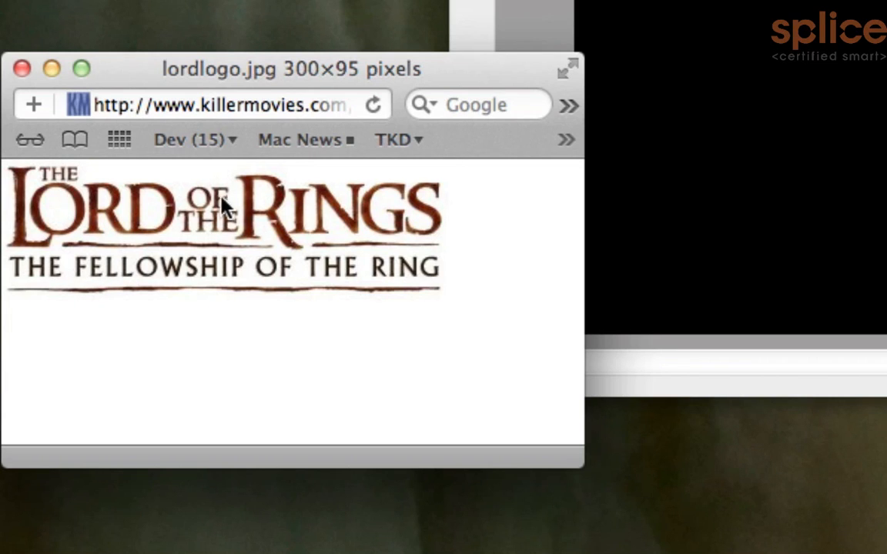
{"action": "mouse_move", "coordinate": [419, 269]}
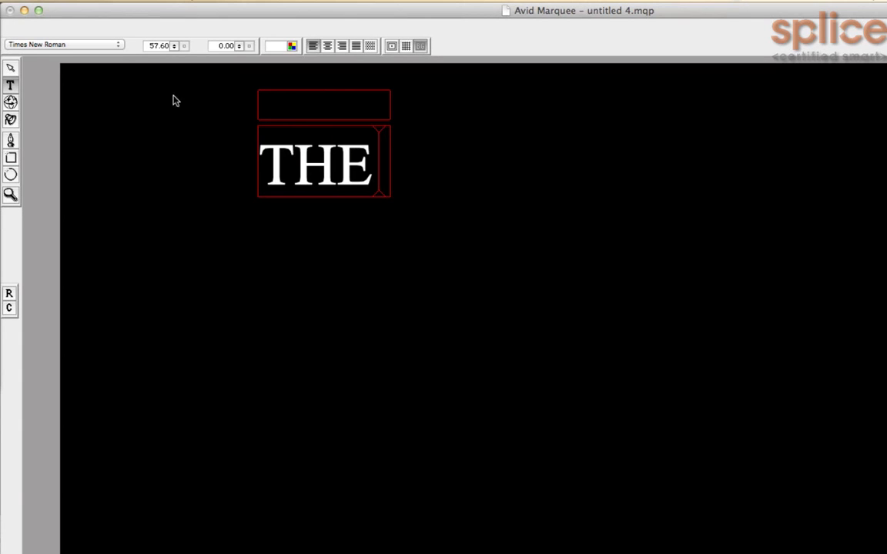
Add white text blocks reading LORD below THE and RINGS to its right
{"action": "left_click", "coordinate": [315, 164]}
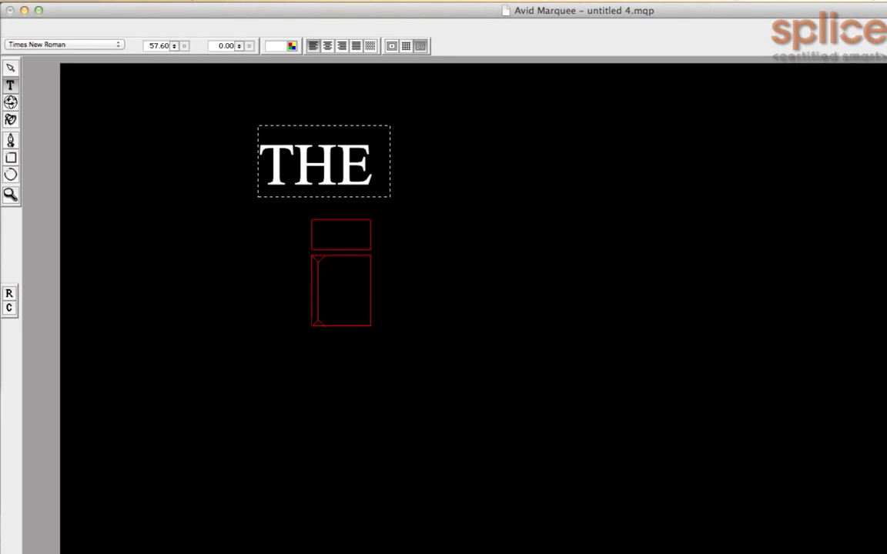
{"action": "type", "text": "LORD"}
{"action": "type", "text": "OF"}
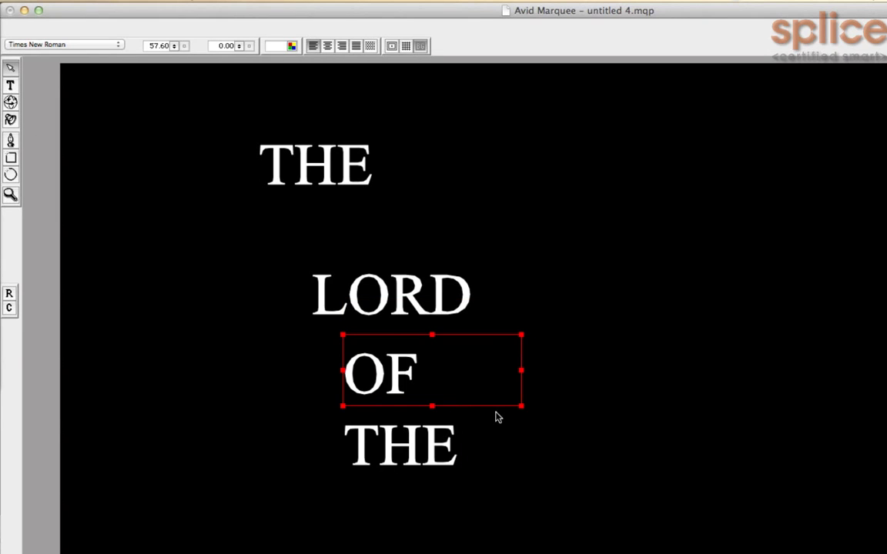
{"action": "left_click_drag", "start_coordinate": [432, 372], "coordinate": [636, 312]}
{"action": "type", "text": "R"}
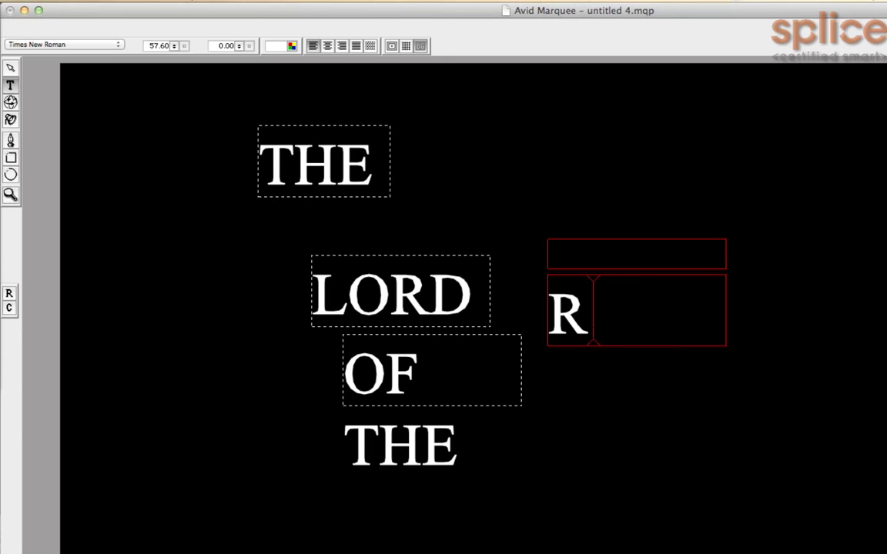
{"action": "type", "text": "INGS"}
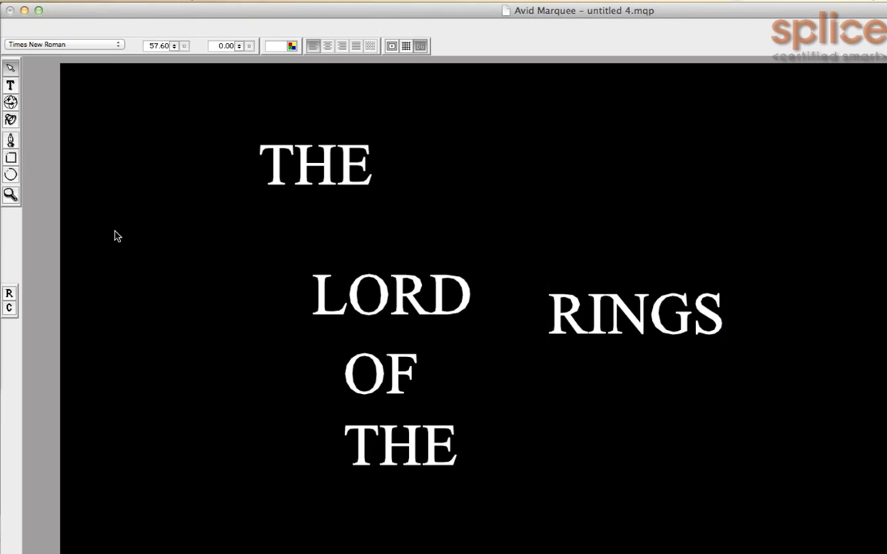
Create a wide subtitle text block starting 'THE FELL' and select it
{"action": "left_click_drag", "start_coordinate": [515, 438], "coordinate": [839, 497]}
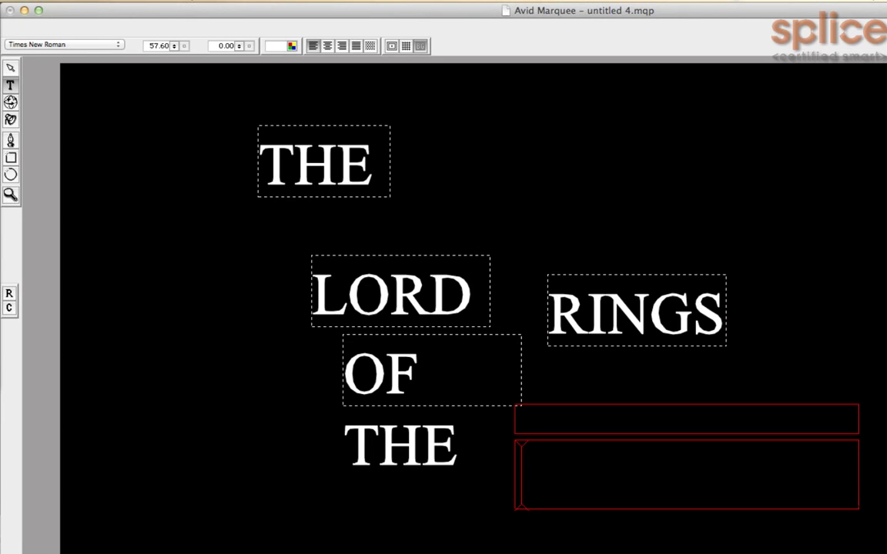
{"action": "type", "text": "THE FELLOWSHIP"}
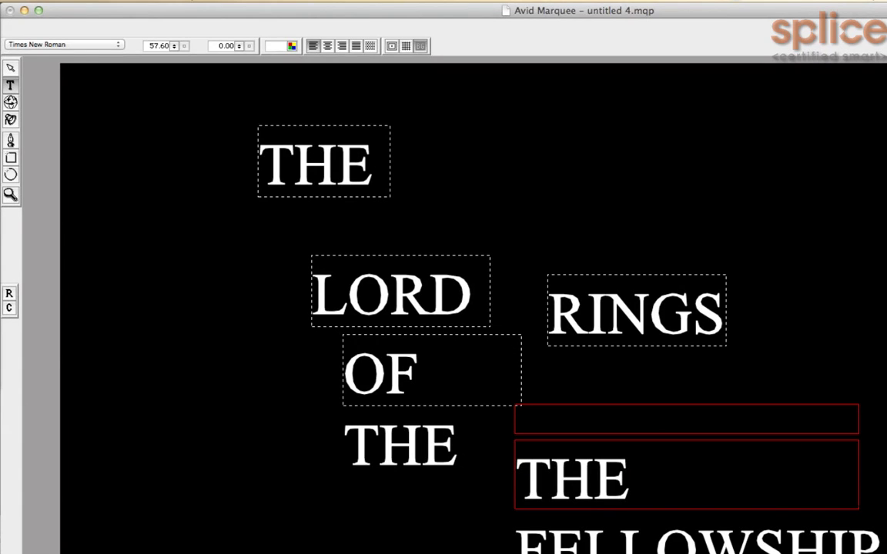
{"action": "mouse_move", "coordinate": [22, 82]}
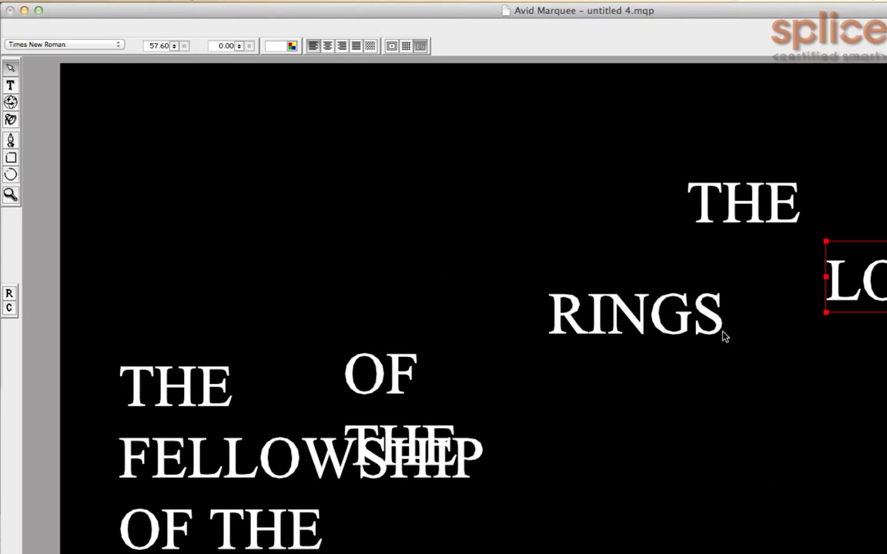
{"action": "left_click", "coordinate": [382, 389]}
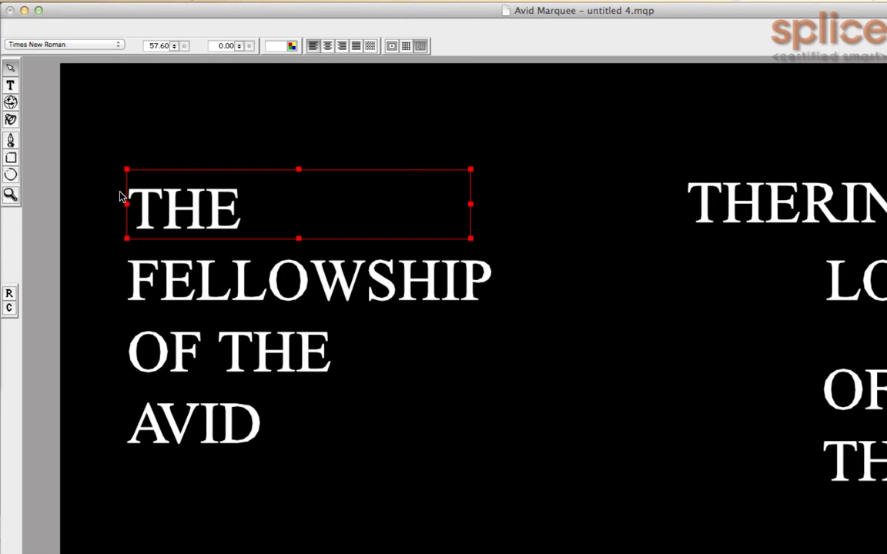
{"action": "mouse_move", "coordinate": [251, 249]}
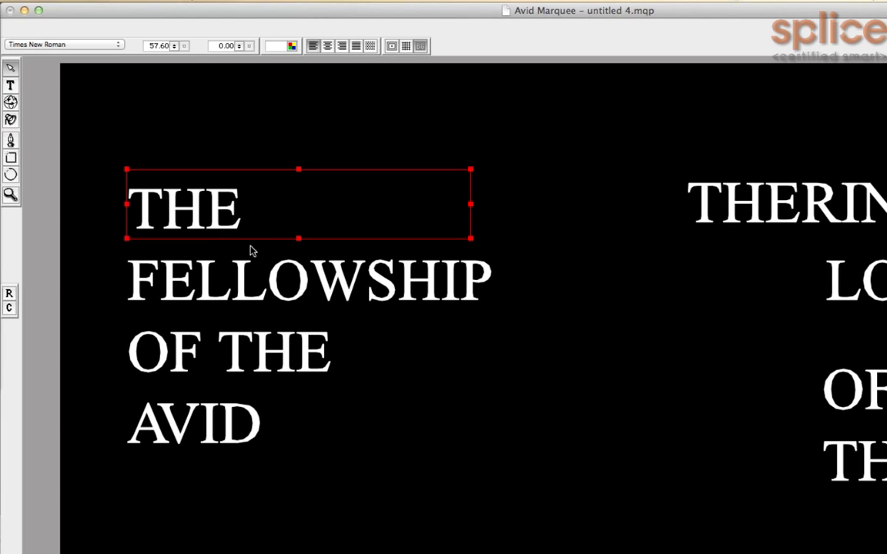
{"action": "mouse_move", "coordinate": [470, 242]}
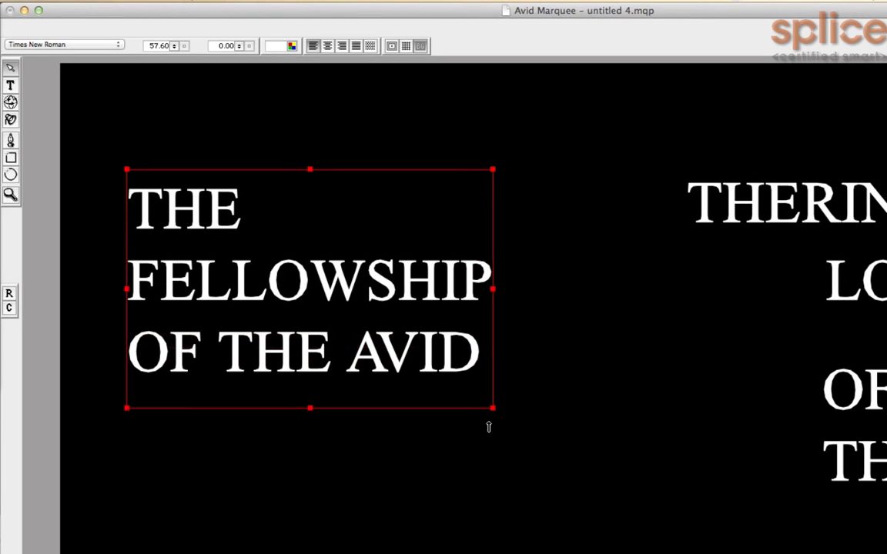
Resize the subtitle box so 'OF THE AVID' fits on one line below FELLOWSHIP
{"action": "left_click_drag", "start_coordinate": [494, 408], "coordinate": [522, 440]}
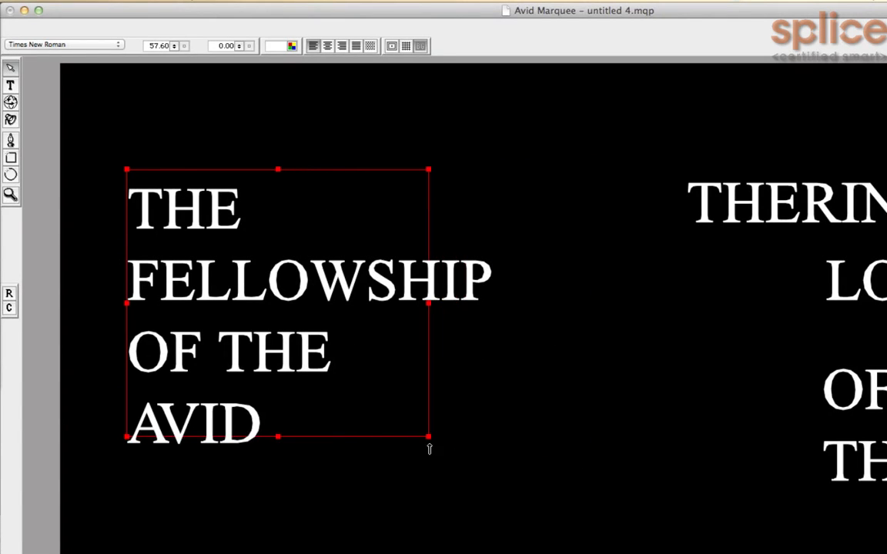
{"action": "mouse_move", "coordinate": [218, 482]}
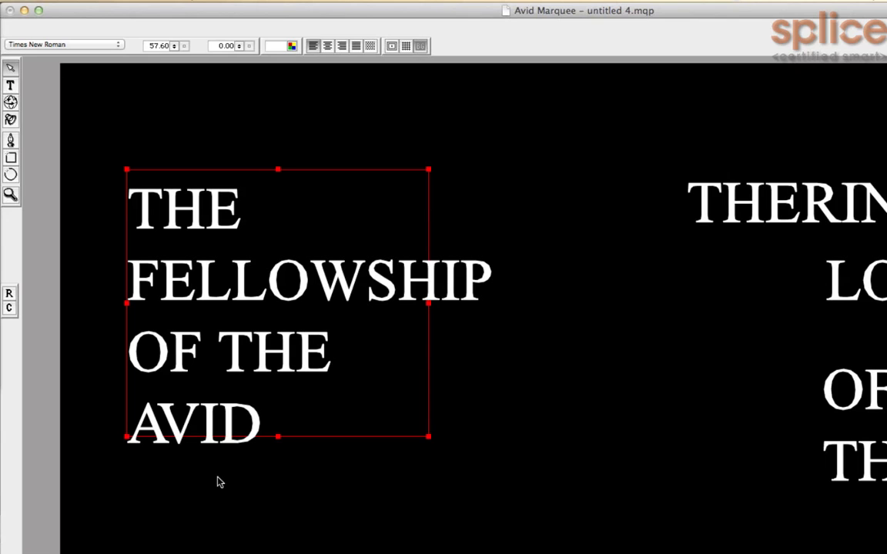
{"action": "mouse_move", "coordinate": [428, 302]}
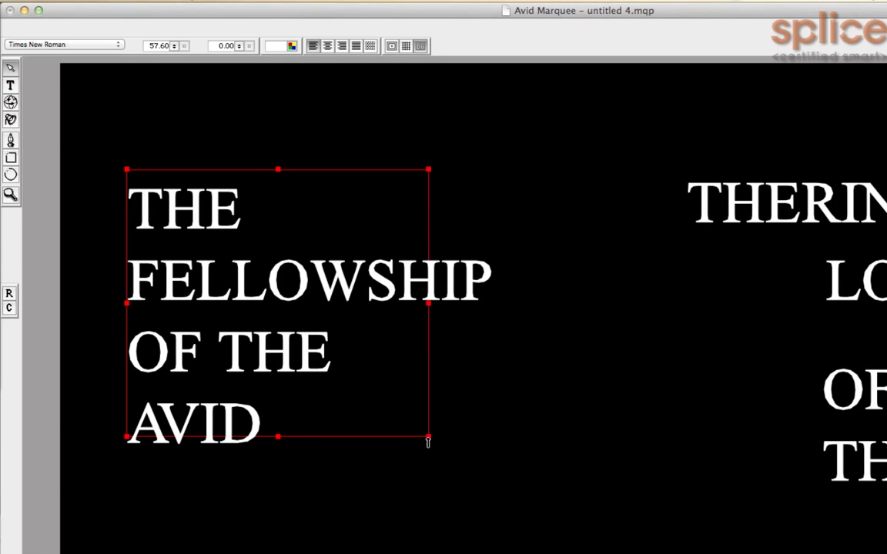
{"action": "left_click_drag", "start_coordinate": [428, 443], "coordinate": [460, 442]}
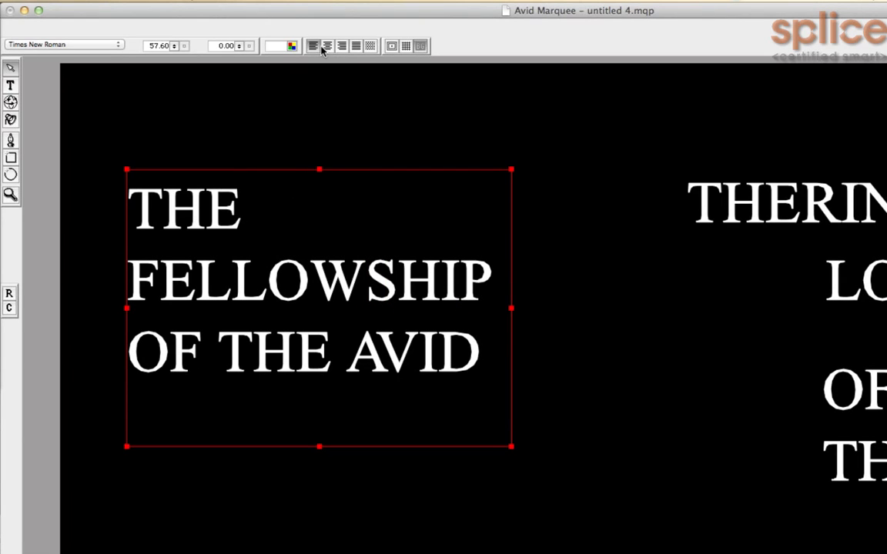
Center-align the subtitle lines so it reads THE FELLOWSHIP over OF THE AVID
{"action": "left_click", "coordinate": [339, 46]}
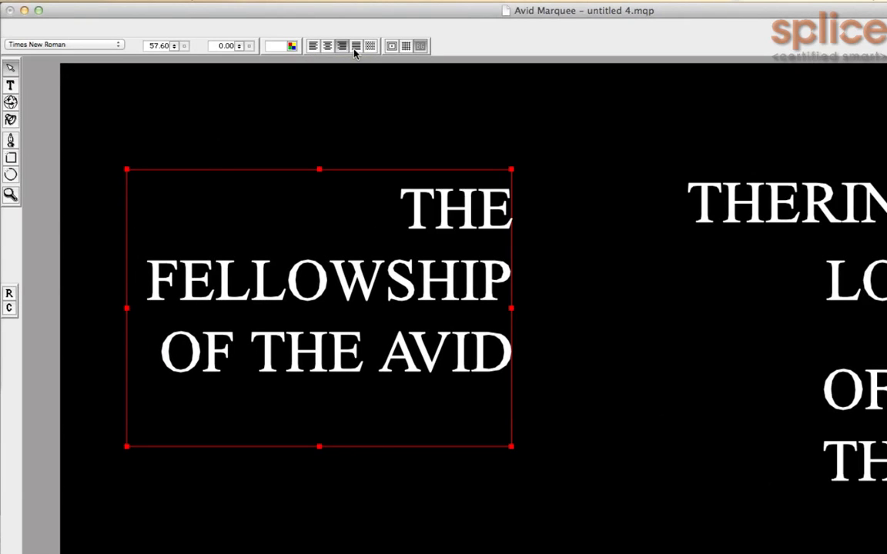
{"action": "left_click", "coordinate": [369, 45]}
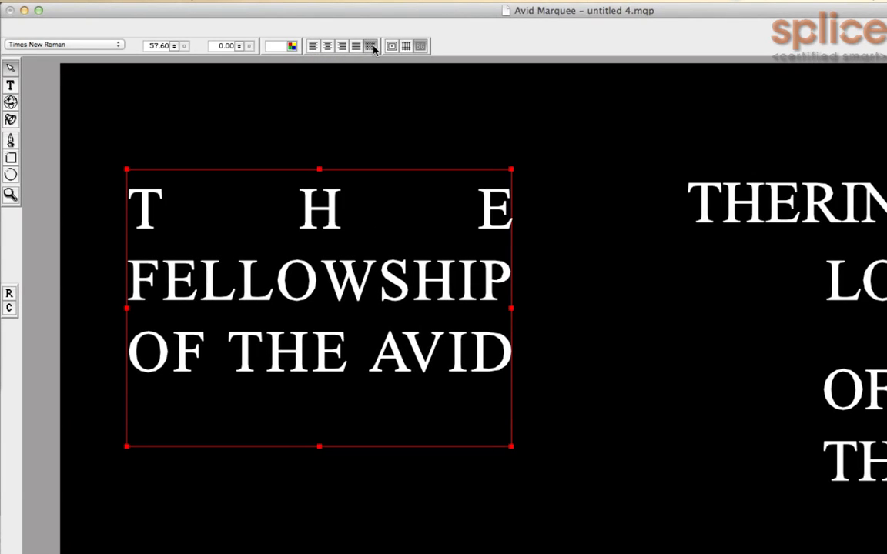
{"action": "left_click", "coordinate": [329, 46]}
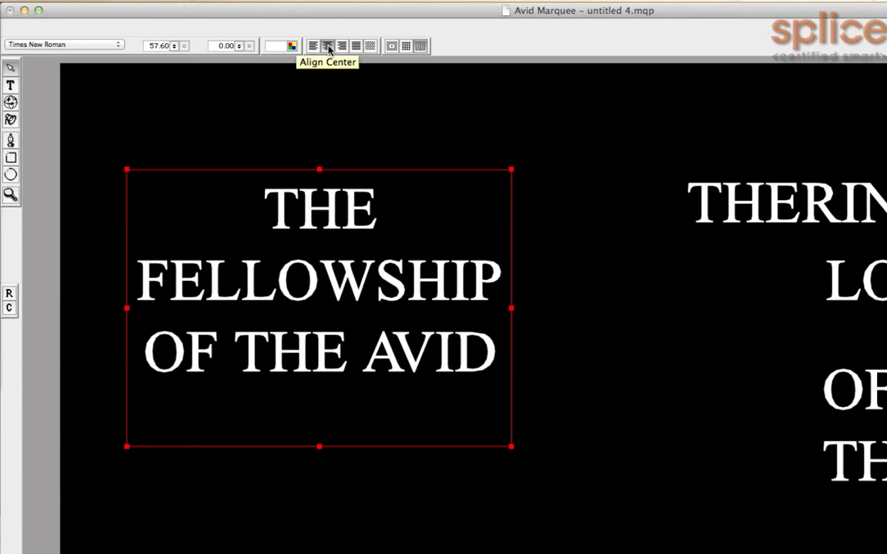
{"action": "left_click", "coordinate": [314, 45]}
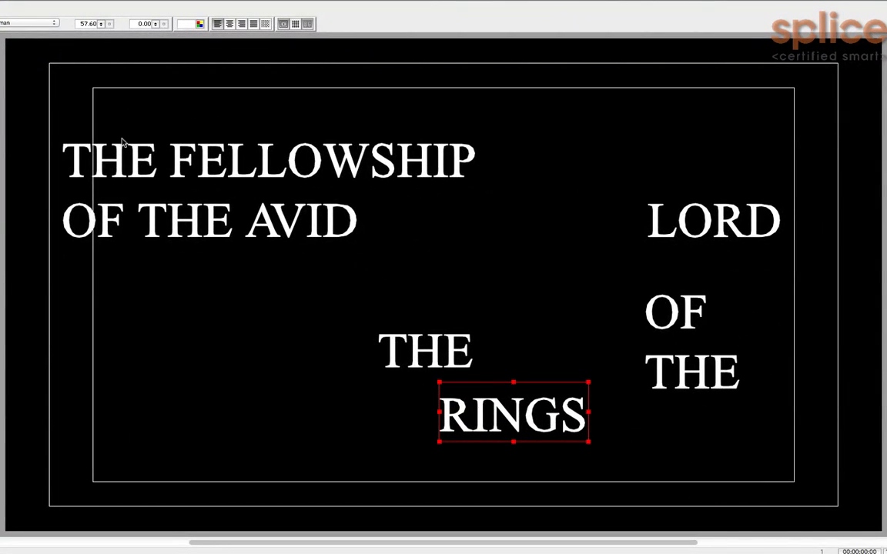
{"action": "mouse_move", "coordinate": [198, 163]}
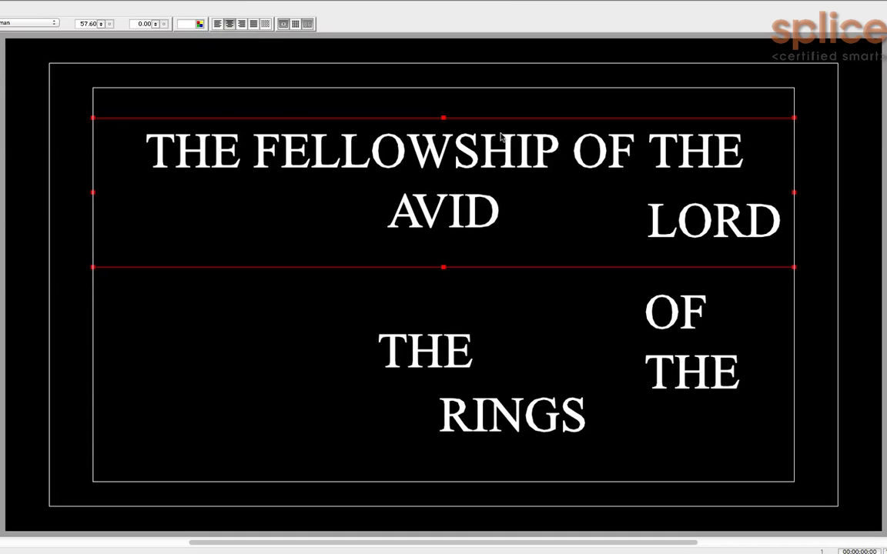
{"action": "mouse_move", "coordinate": [458, 160]}
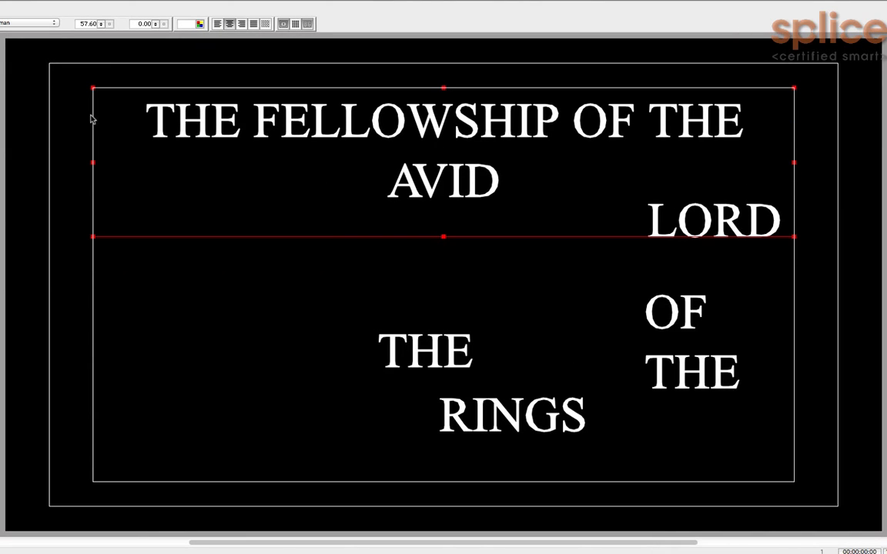
{"action": "mouse_move", "coordinate": [680, 101]}
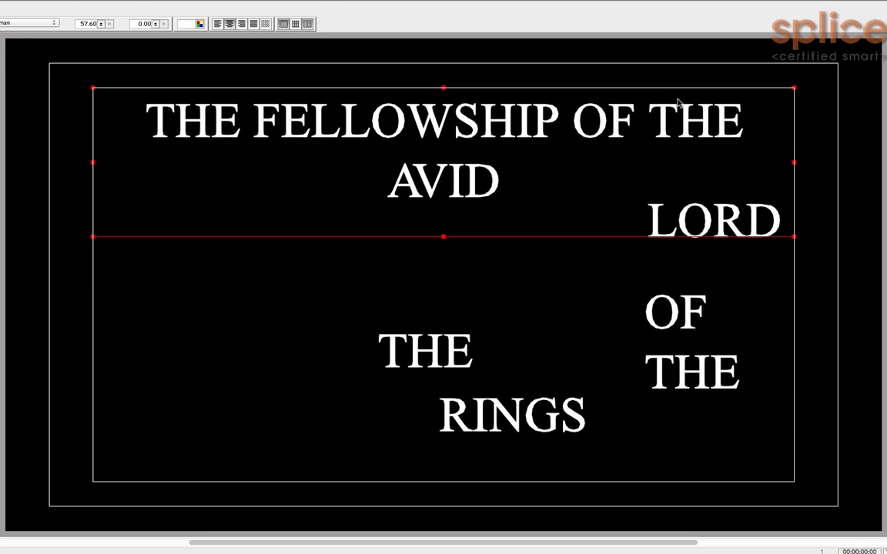
{"action": "mouse_move", "coordinate": [452, 127]}
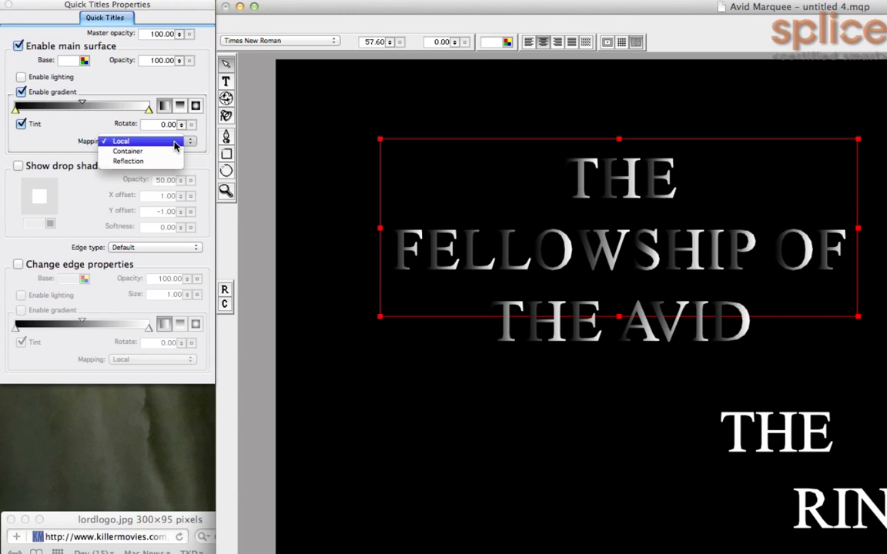
Set the gradient Mapping to Container and narrow the subtitle box into a column
{"action": "left_click", "coordinate": [127, 151]}
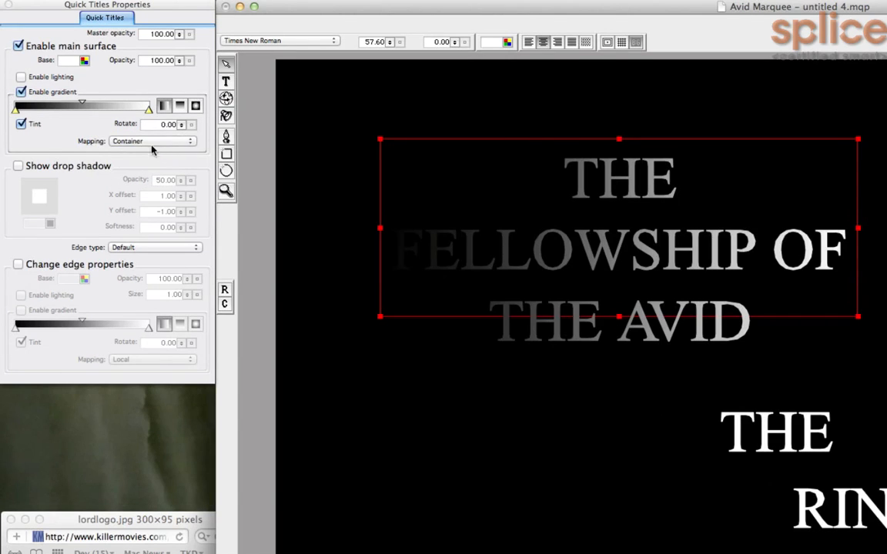
{"action": "left_click", "coordinate": [151, 141]}
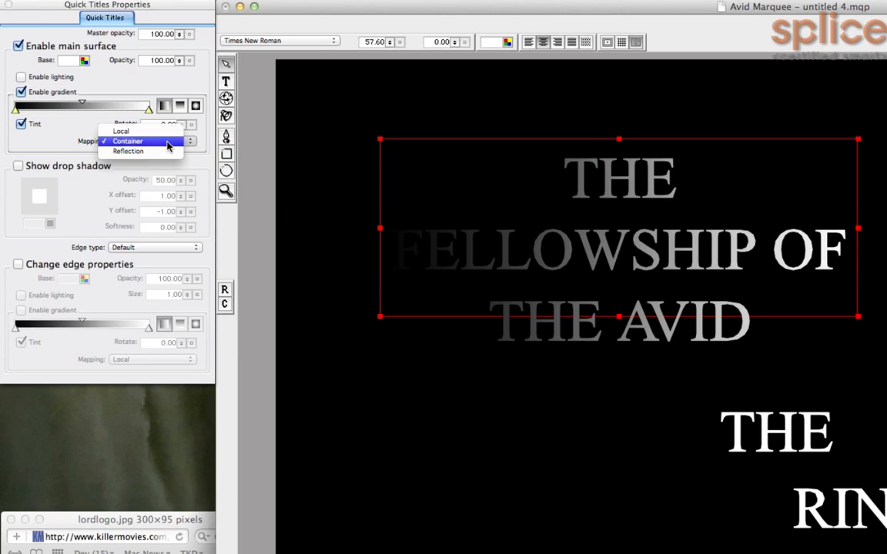
{"action": "left_click", "coordinate": [128, 142]}
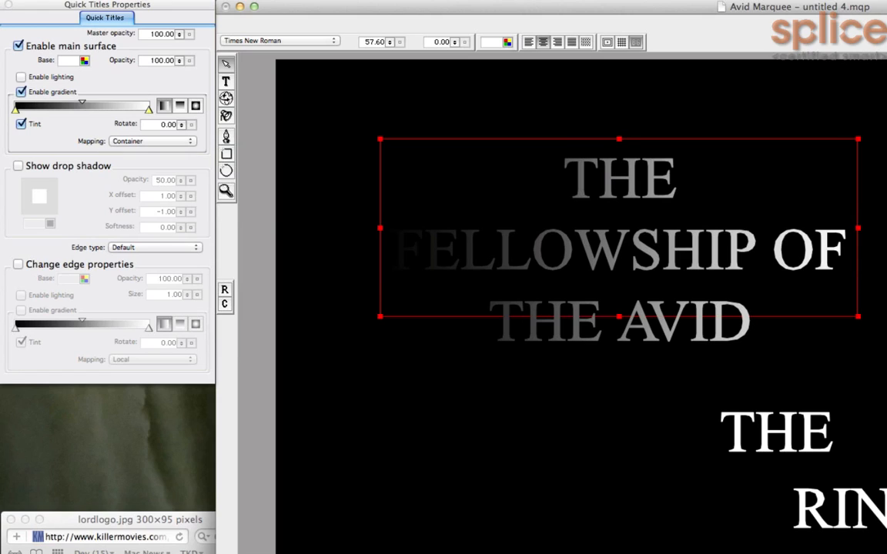
{"action": "mouse_move", "coordinate": [356, 217]}
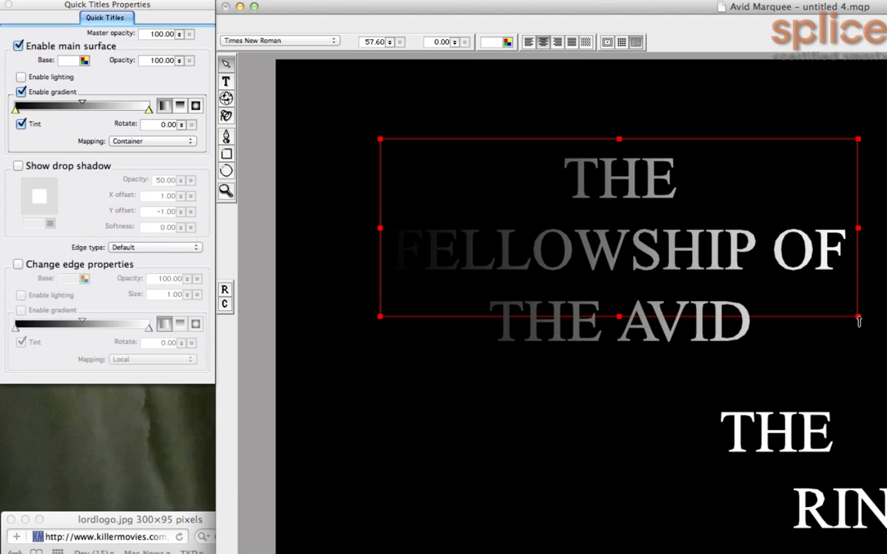
{"action": "left_click_drag", "start_coordinate": [858, 323], "coordinate": [680, 323]}
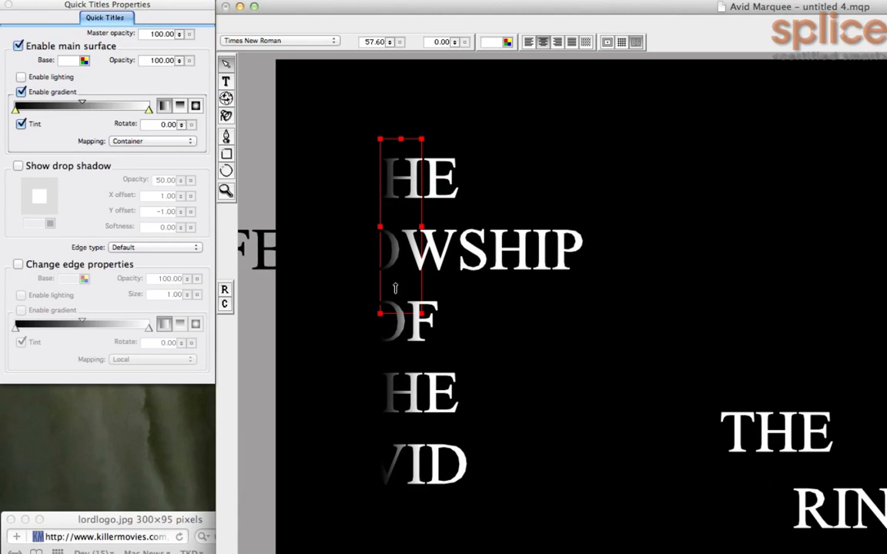
{"action": "mouse_move", "coordinate": [382, 254]}
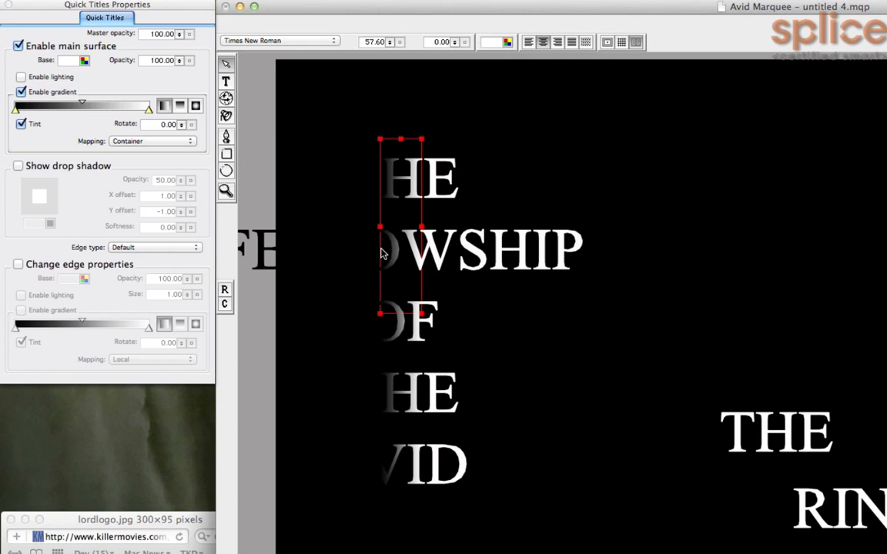
{"action": "mouse_move", "coordinate": [439, 250]}
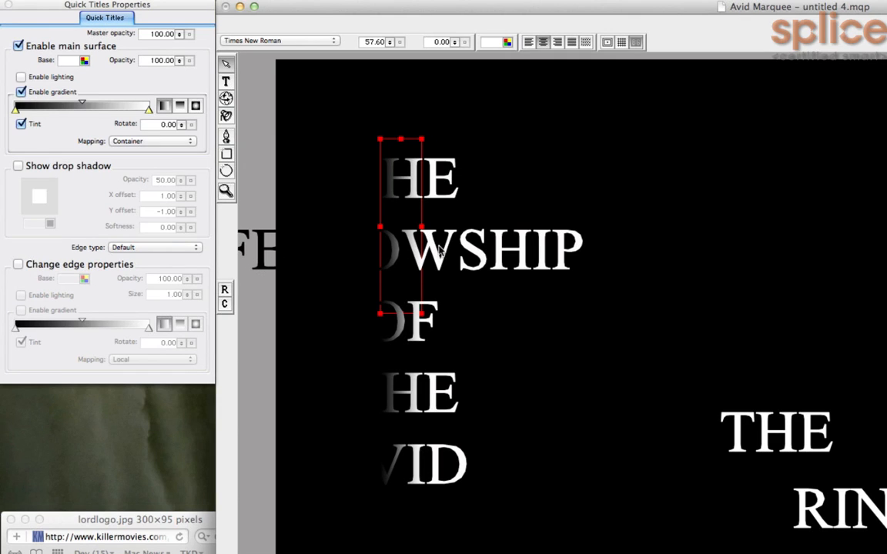
{"action": "mouse_move", "coordinate": [421, 228]}
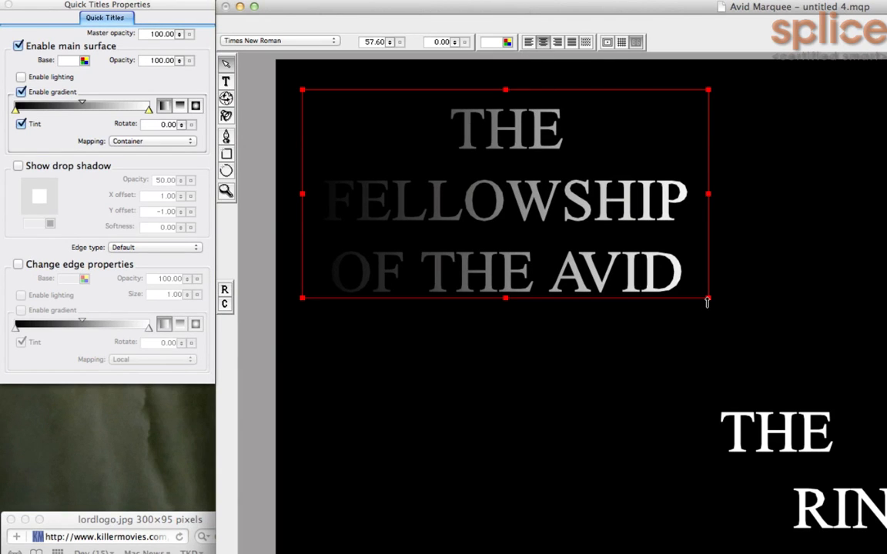
{"action": "left_click_drag", "start_coordinate": [708, 300], "coordinate": [651, 266]}
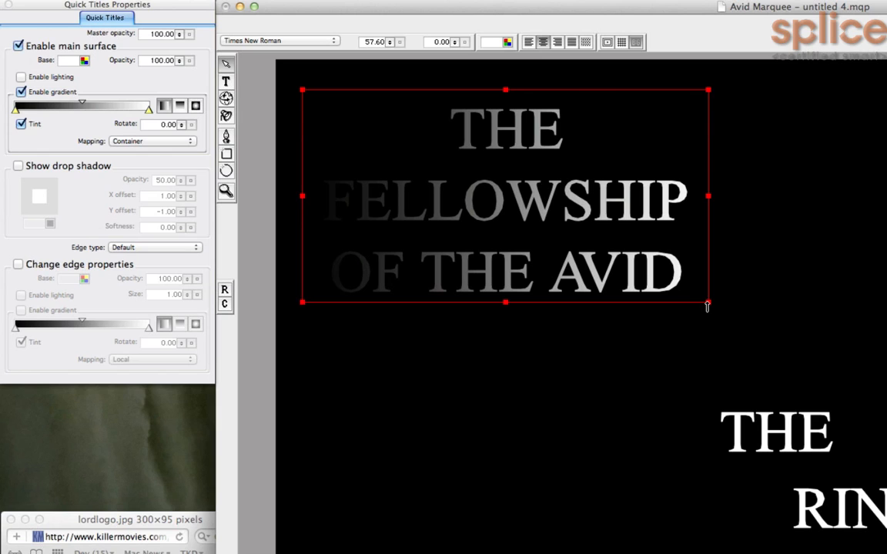
{"action": "mouse_move", "coordinate": [707, 304]}
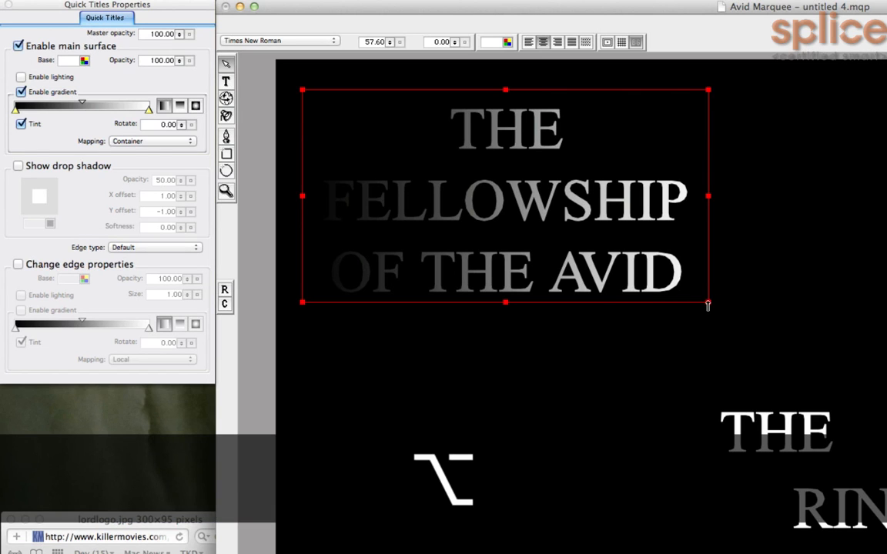
Scale the subtitle down proportionally into one small line beneath RINGS
{"action": "left_click_drag", "start_coordinate": [708, 306], "coordinate": [867, 377]}
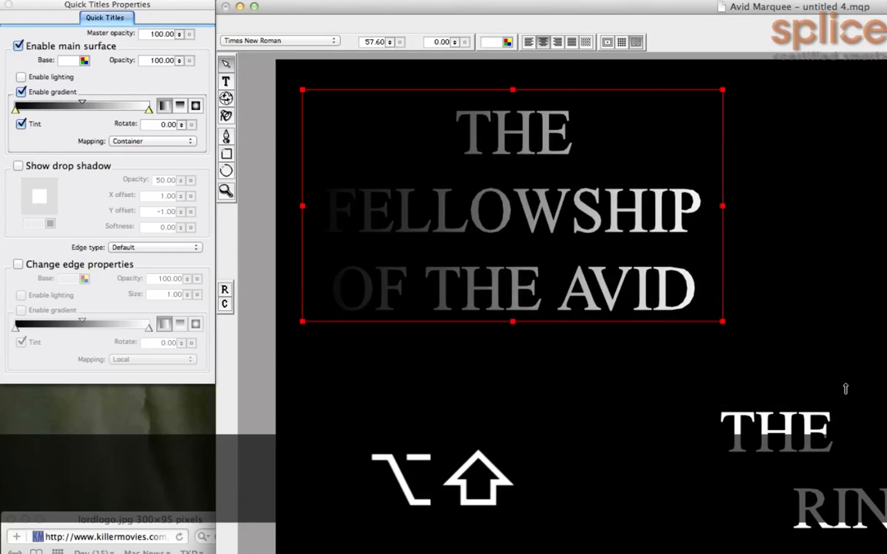
{"action": "left_click_drag", "start_coordinate": [722, 322], "coordinate": [669, 251]}
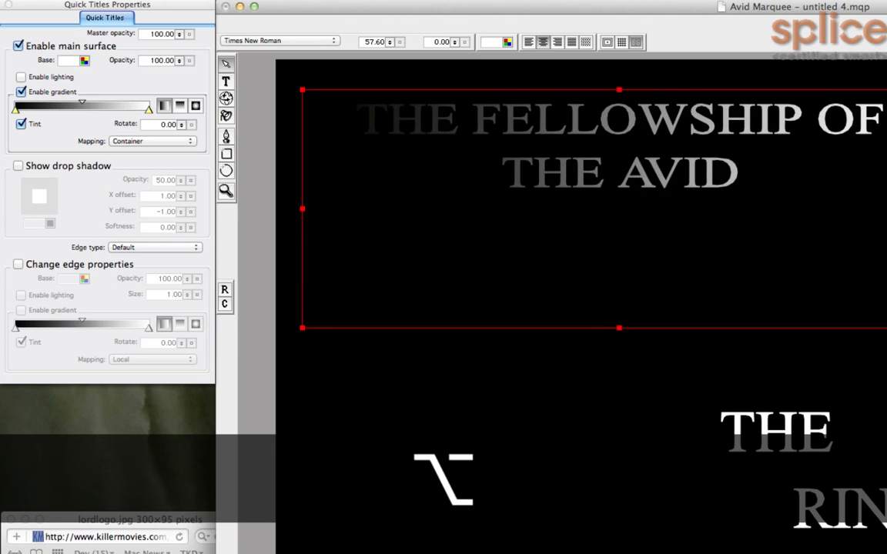
{"action": "left_click_drag", "start_coordinate": [882, 328], "coordinate": [627, 270]}
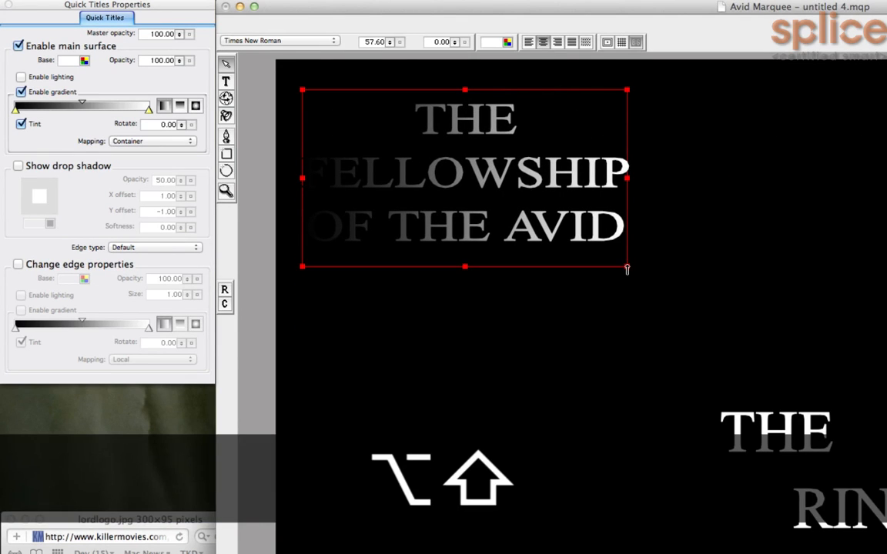
{"action": "left_click_drag", "start_coordinate": [627, 267], "coordinate": [549, 226]}
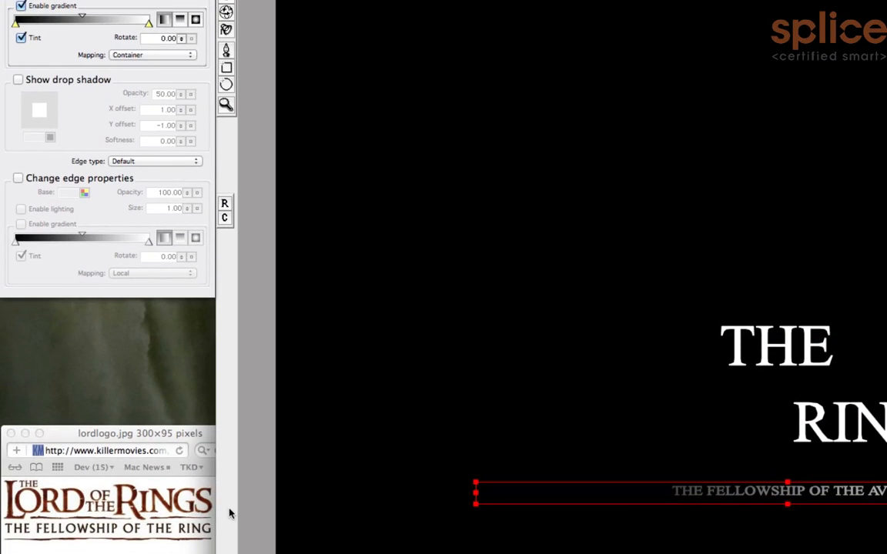
{"action": "mouse_move", "coordinate": [292, 402]}
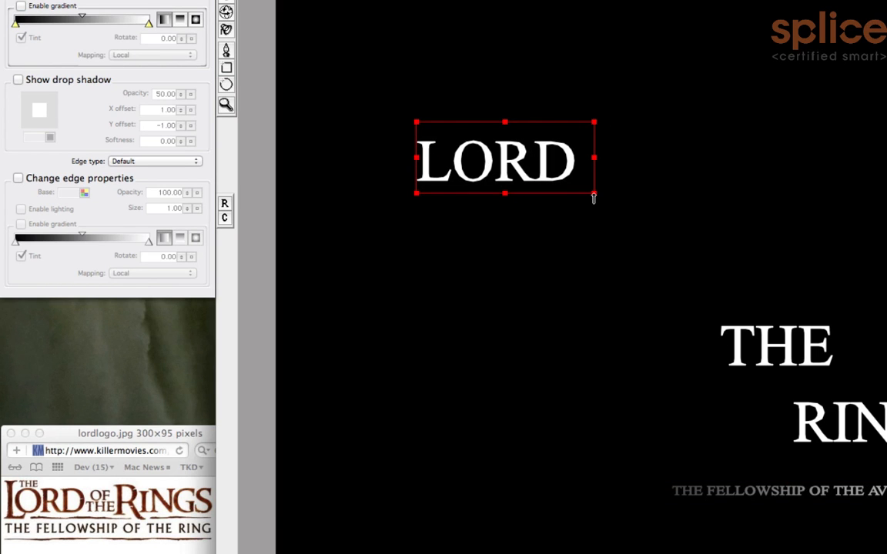
Enlarge LORD, then center-align OF THE and shrink it to small text beside LORD
{"action": "left_click_drag", "start_coordinate": [593, 194], "coordinate": [876, 326]}
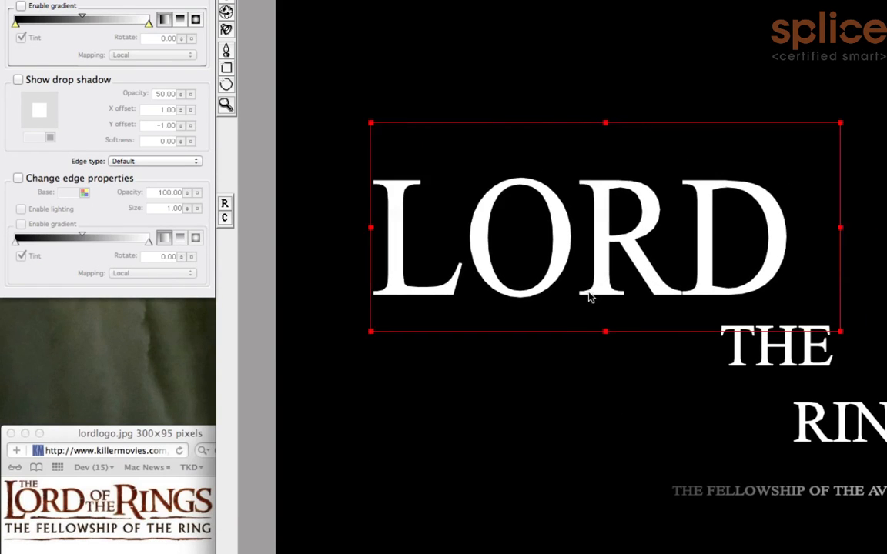
{"action": "left_click", "coordinate": [785, 359]}
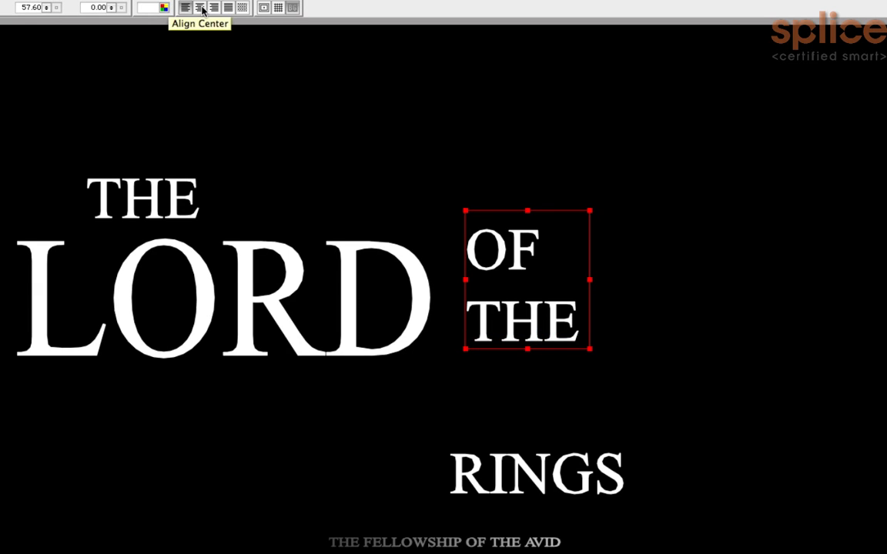
{"action": "left_click", "coordinate": [199, 8]}
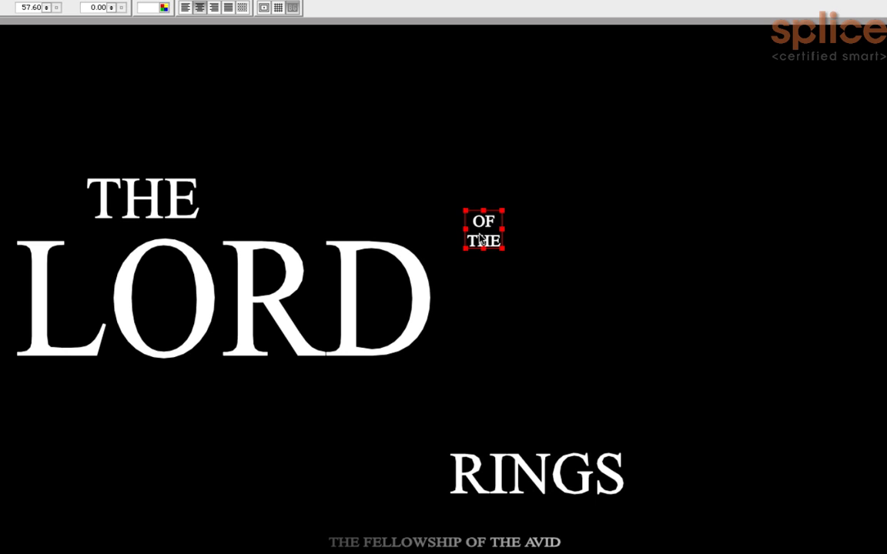
{"action": "left_click_drag", "start_coordinate": [481, 231], "coordinate": [472, 291]}
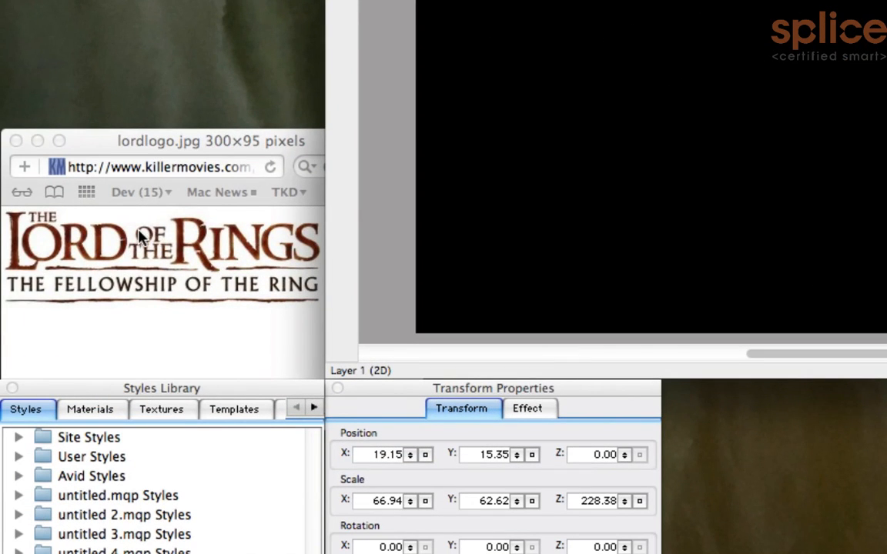
{"action": "mouse_move", "coordinate": [139, 238]}
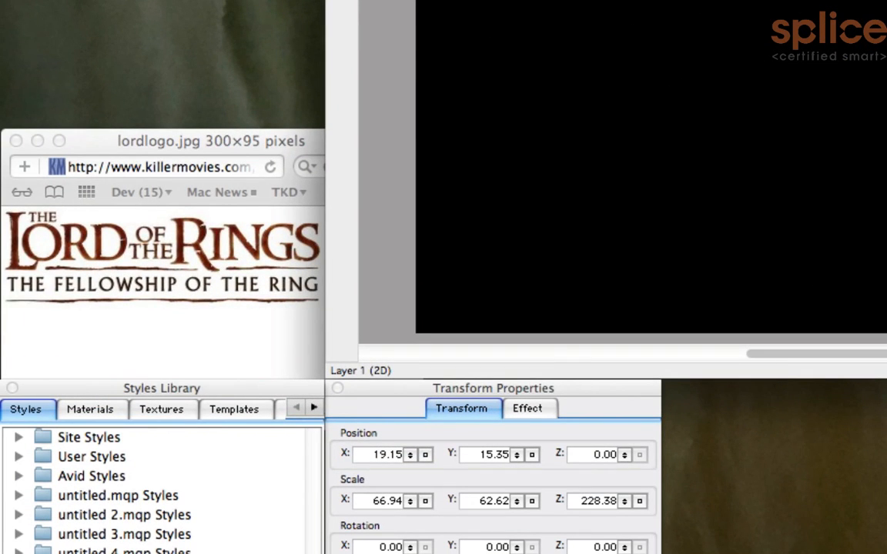